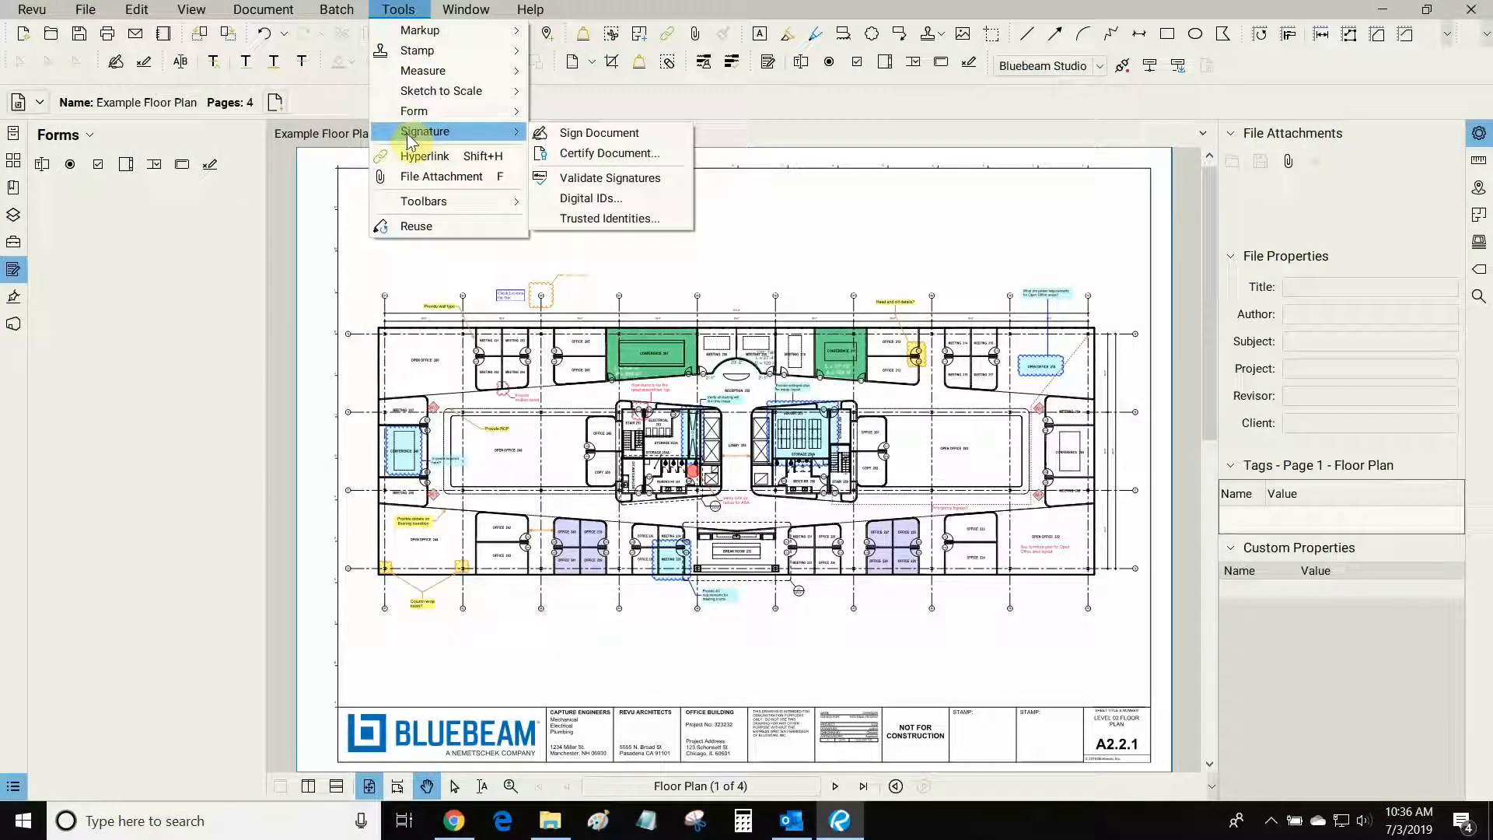
mouse_move(597, 134)
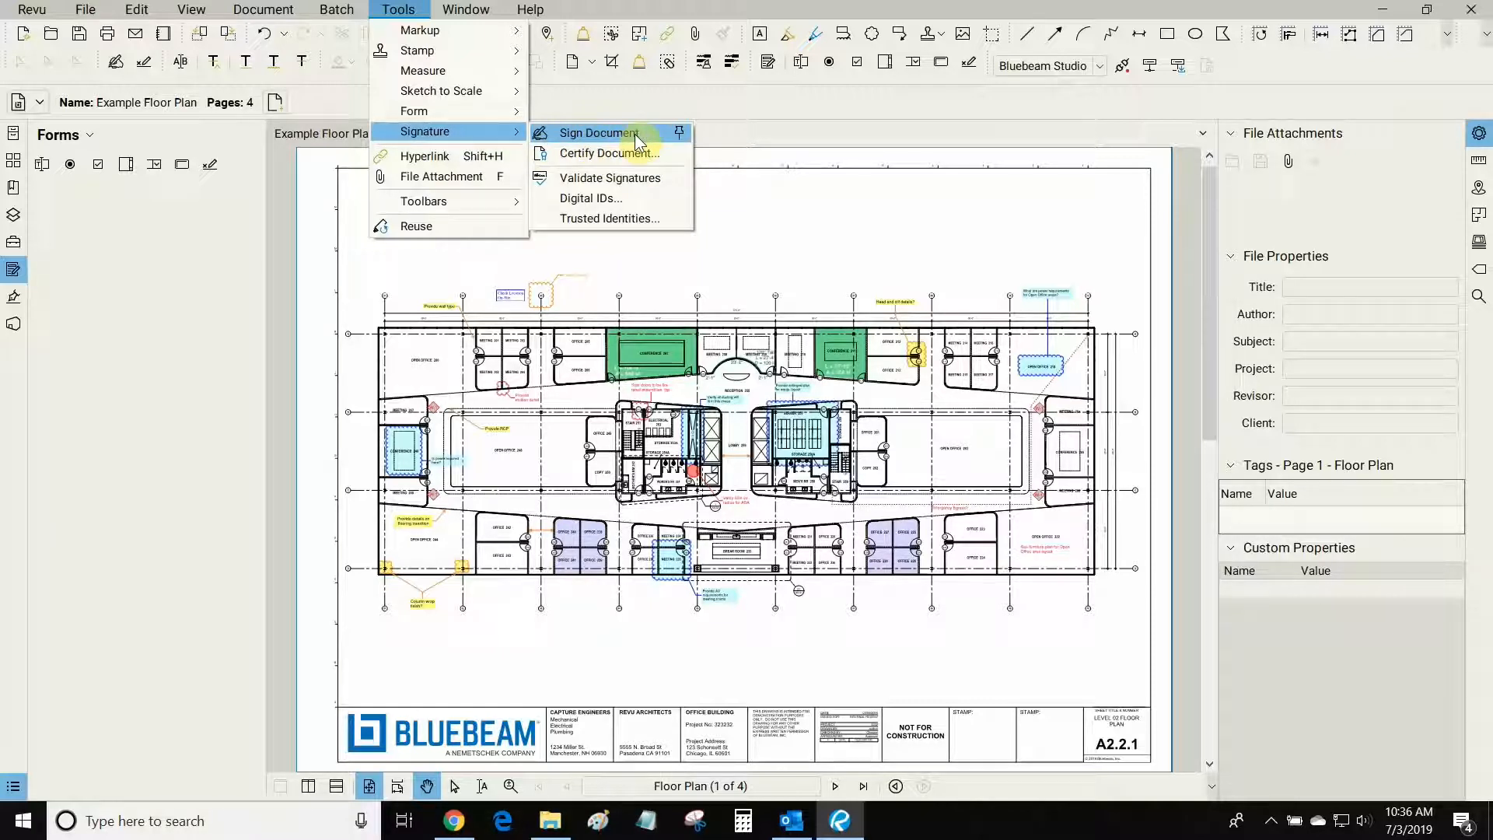
mouse_move(610, 154)
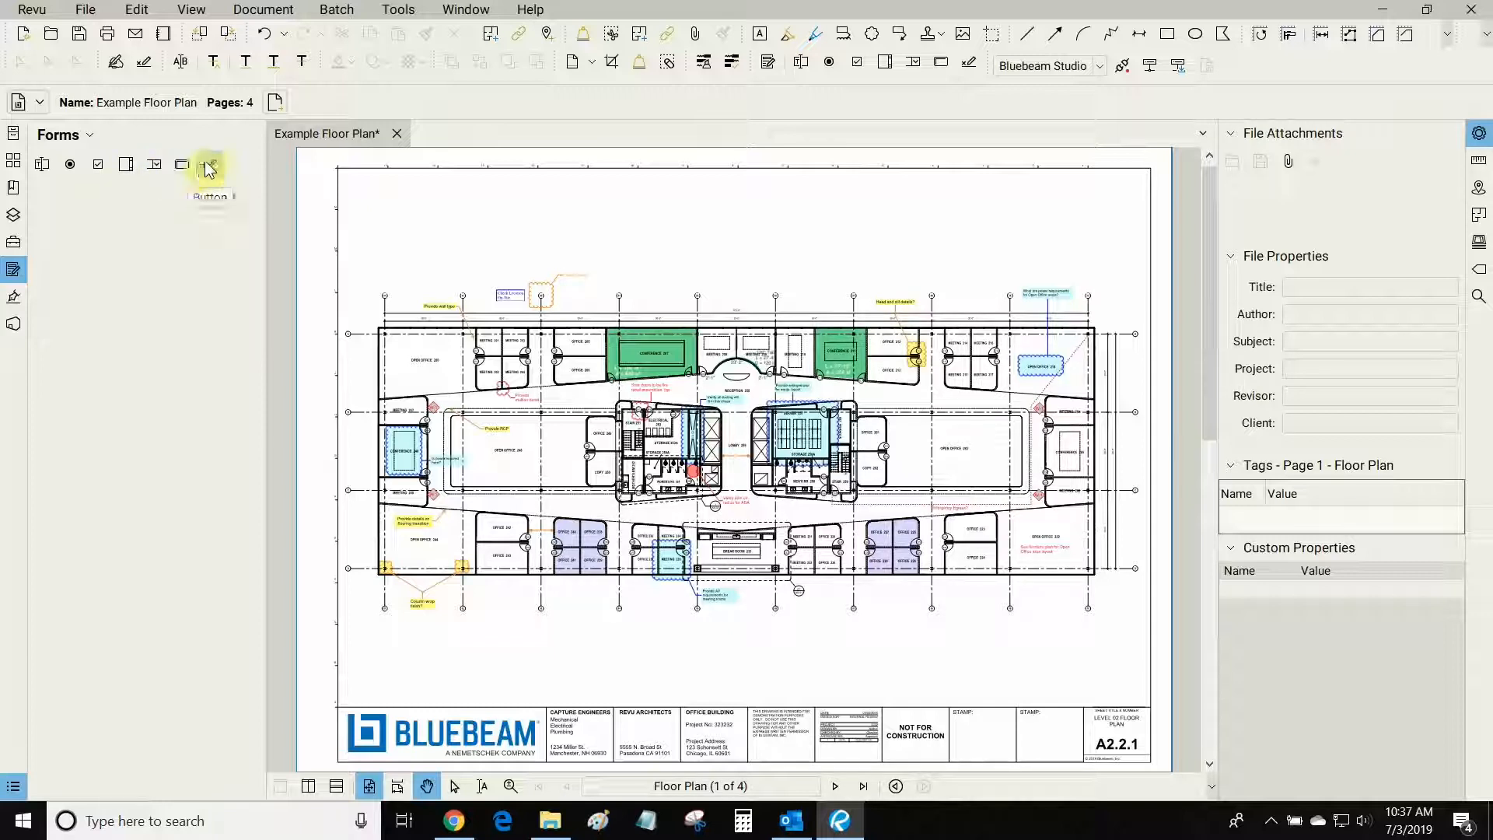
Name the new digital signature field Author Approval, keep Field Visible and mark it Required
click(210, 163)
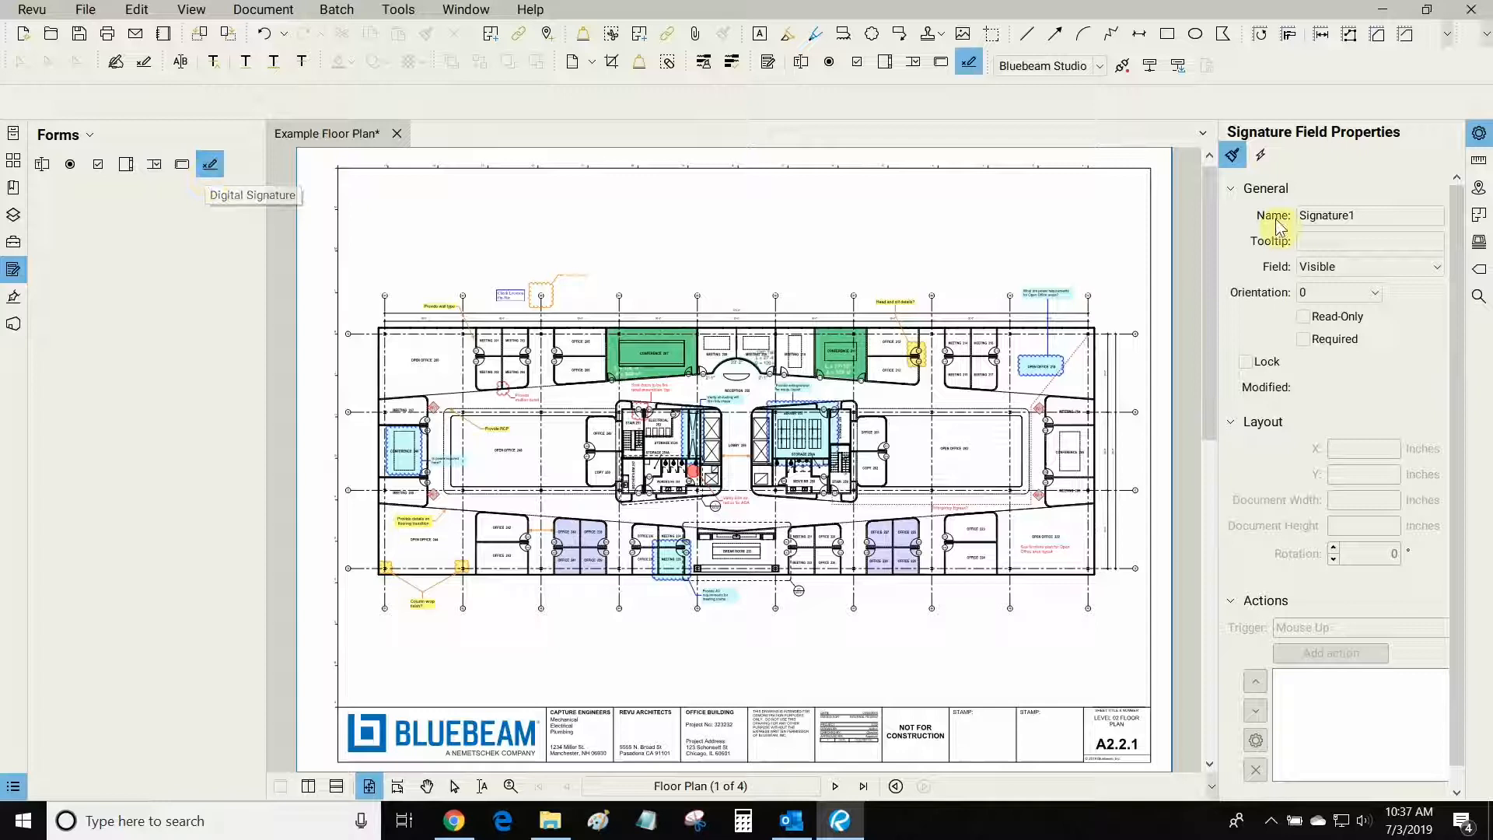
click(397, 10)
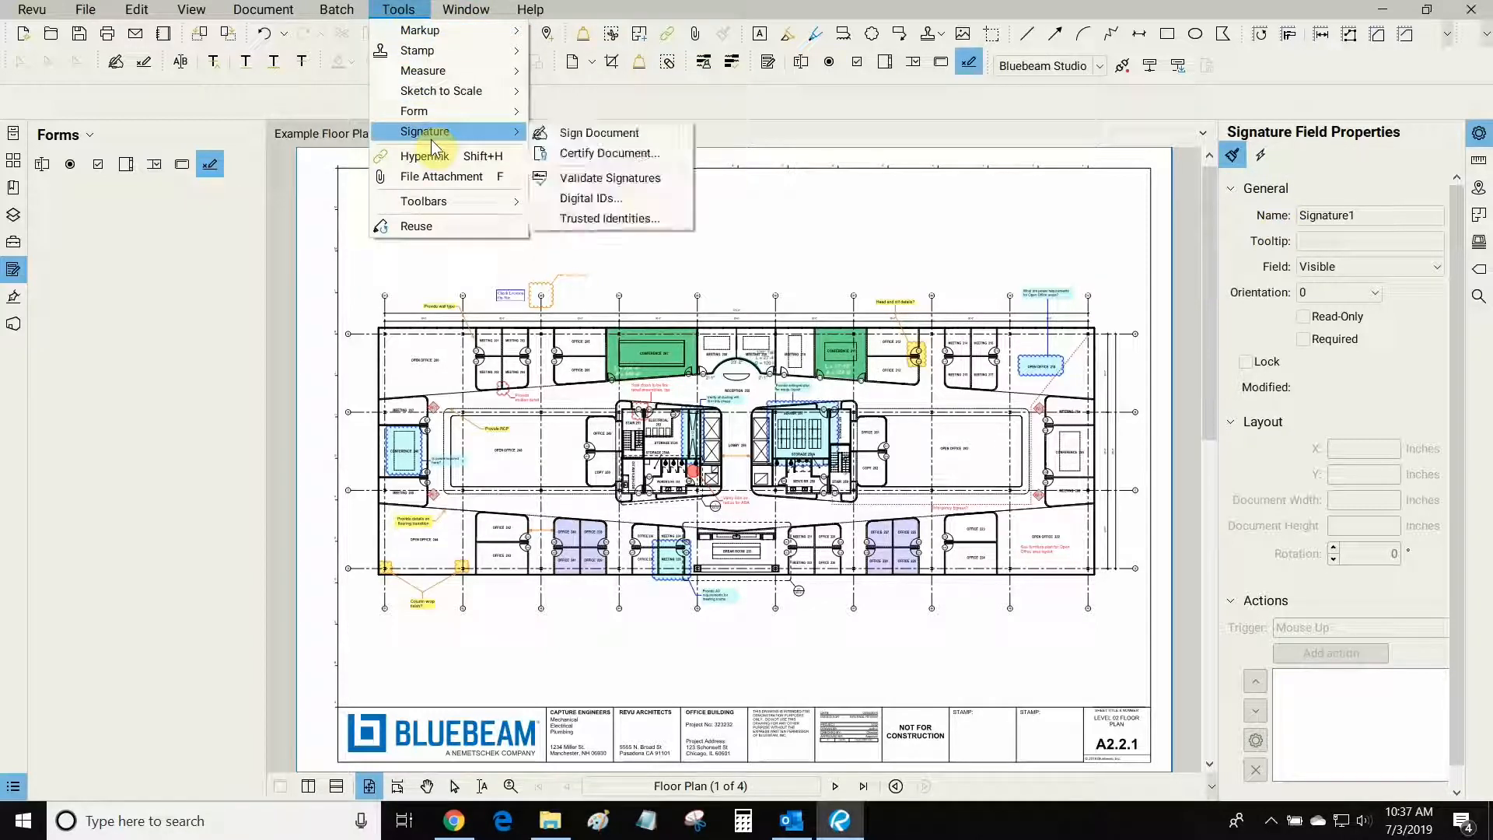
mouse_move(597, 132)
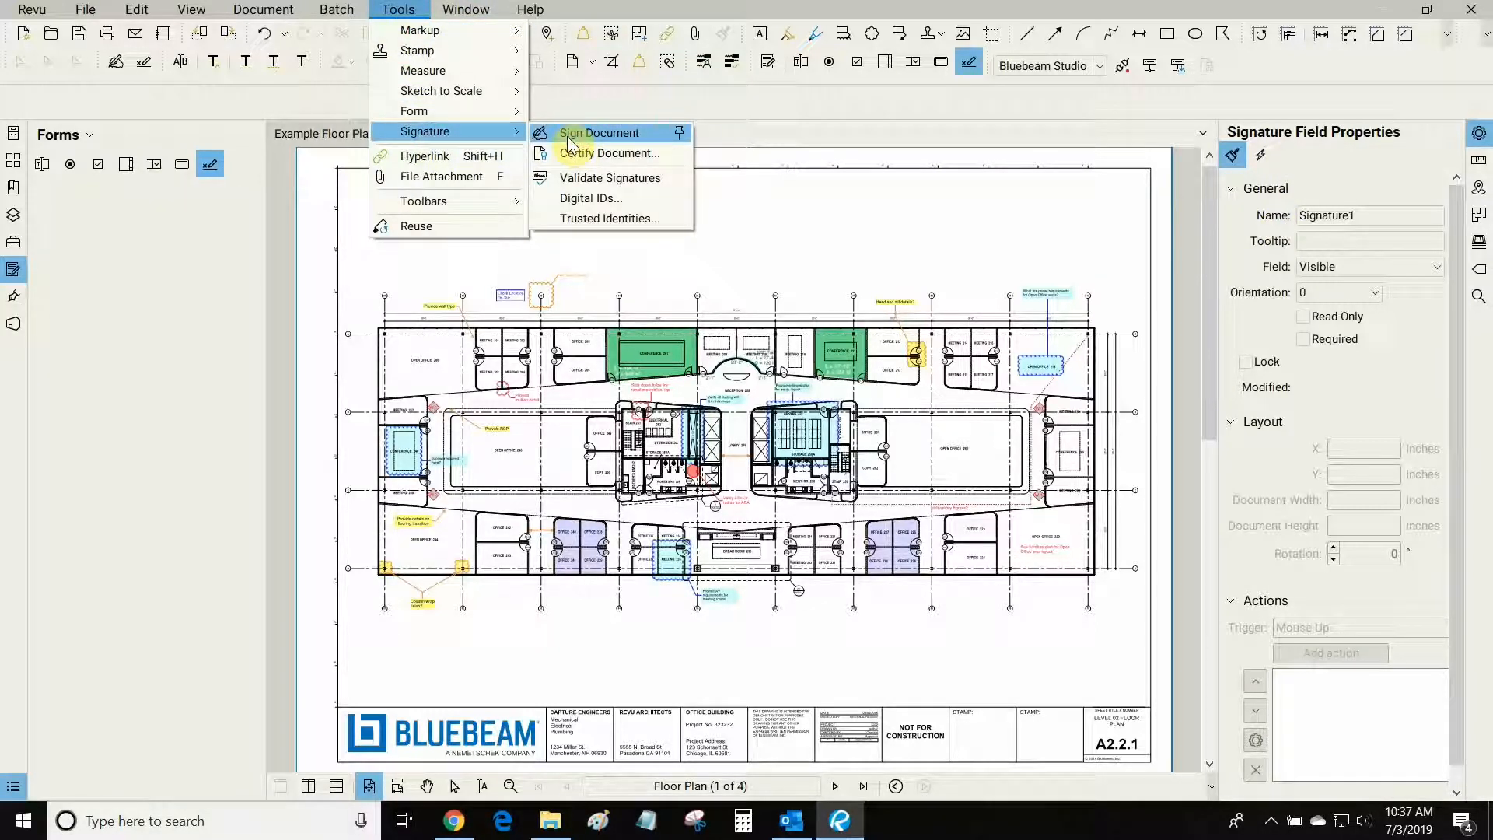
click(599, 133)
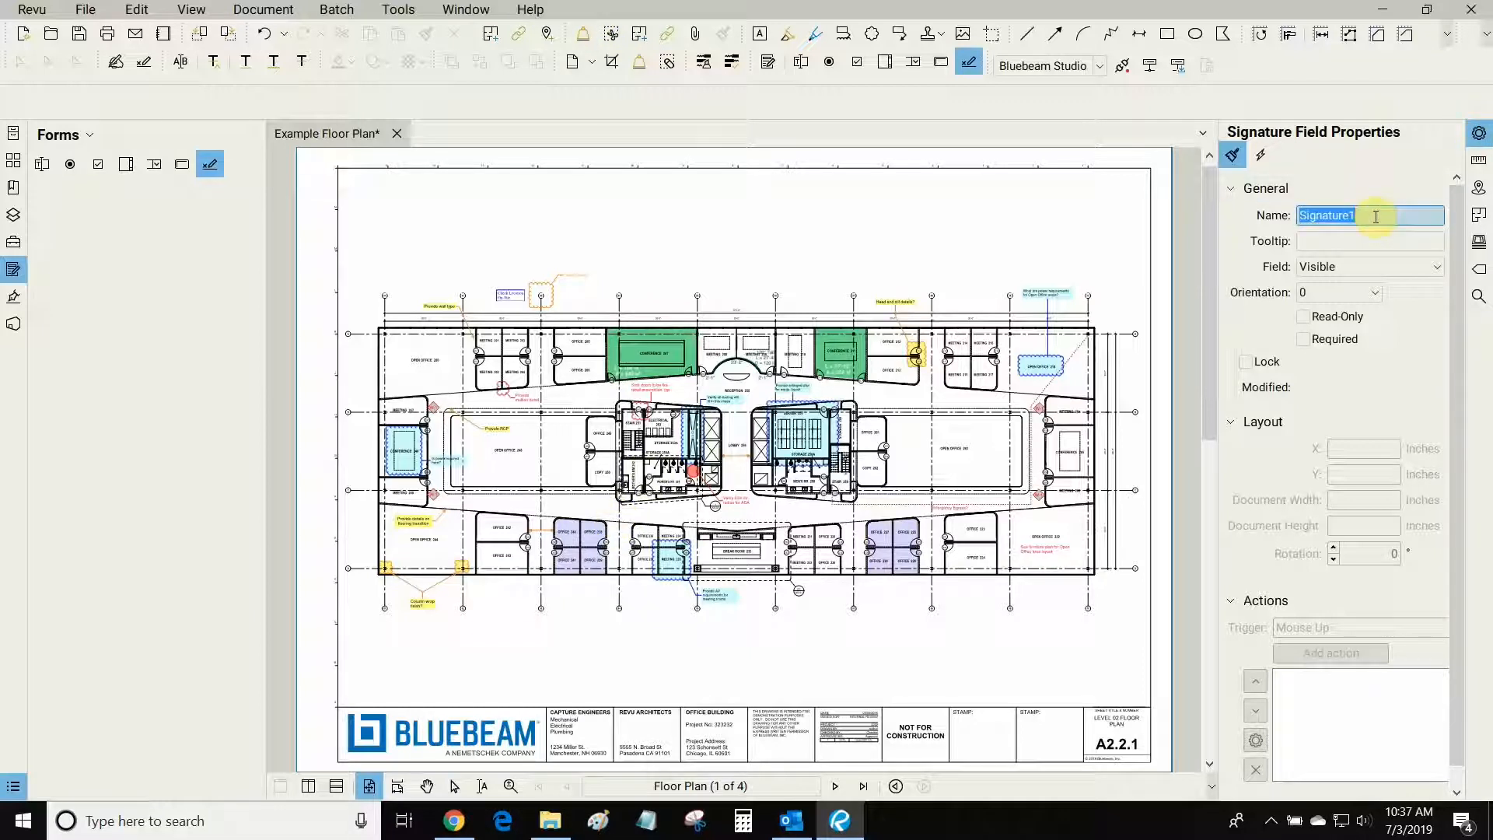
text(Author Approval)
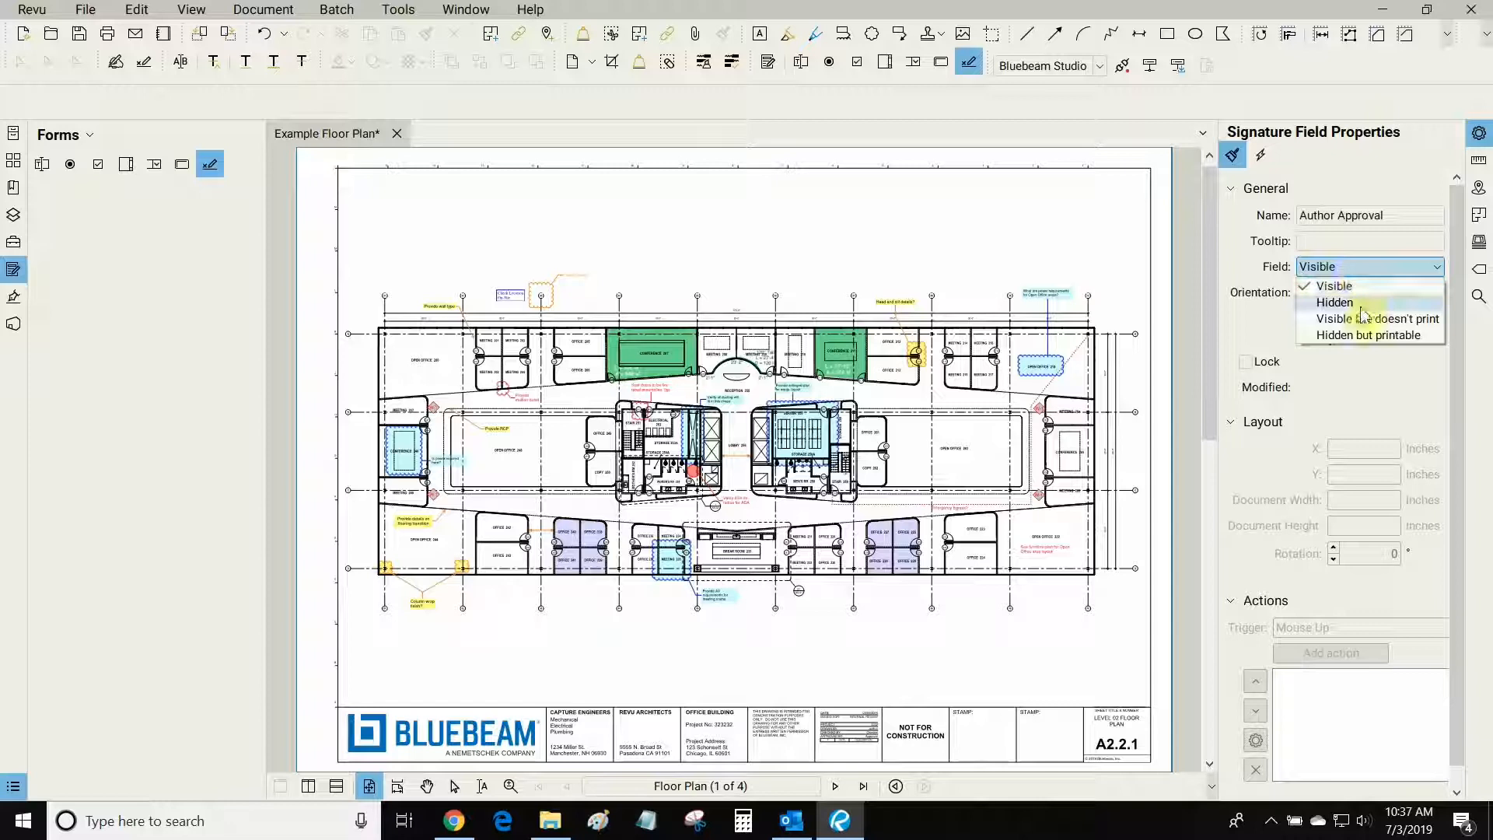
mouse_move(1350, 353)
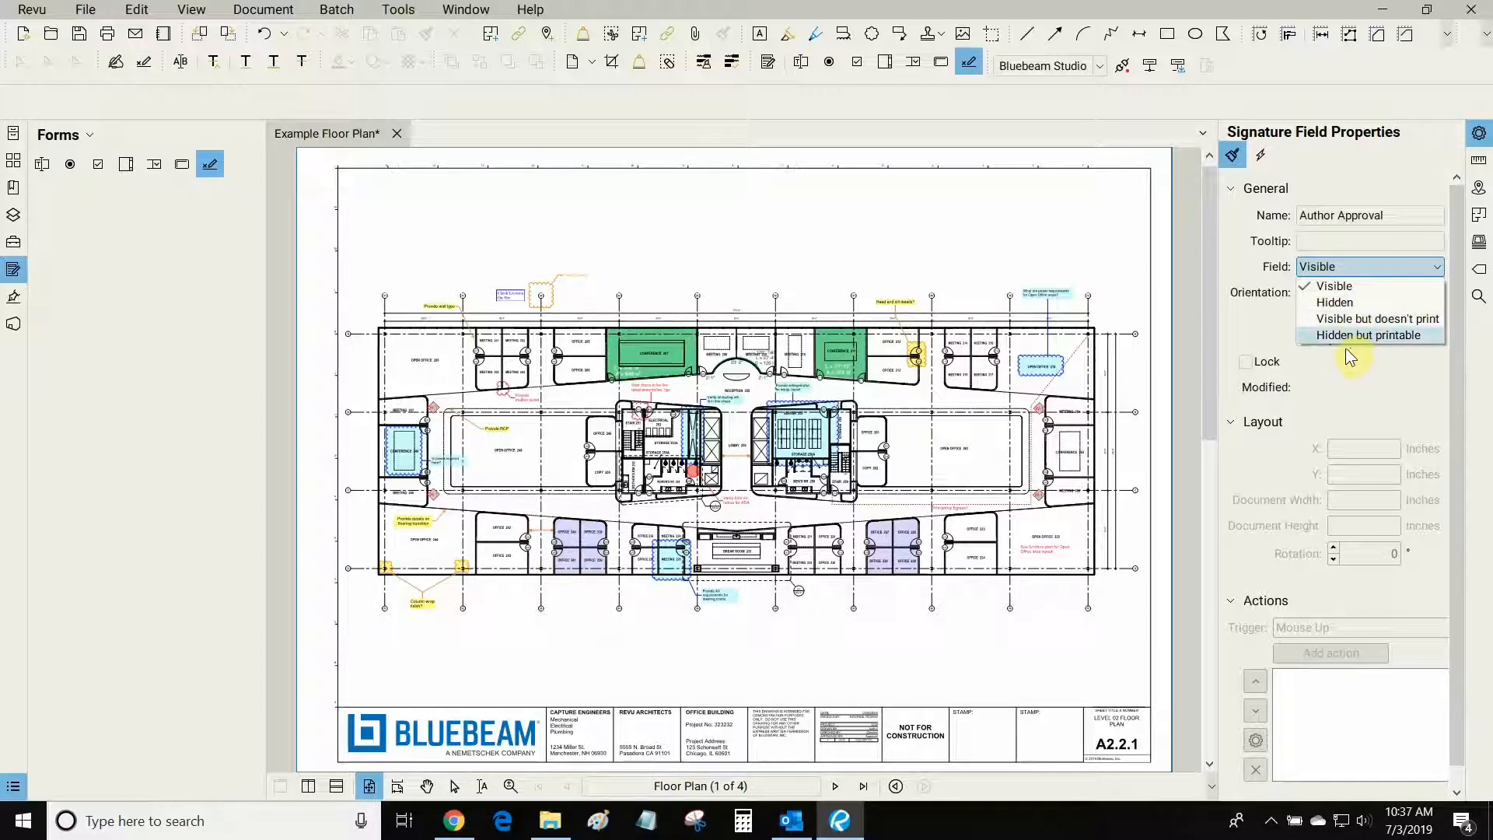
click(1333, 286)
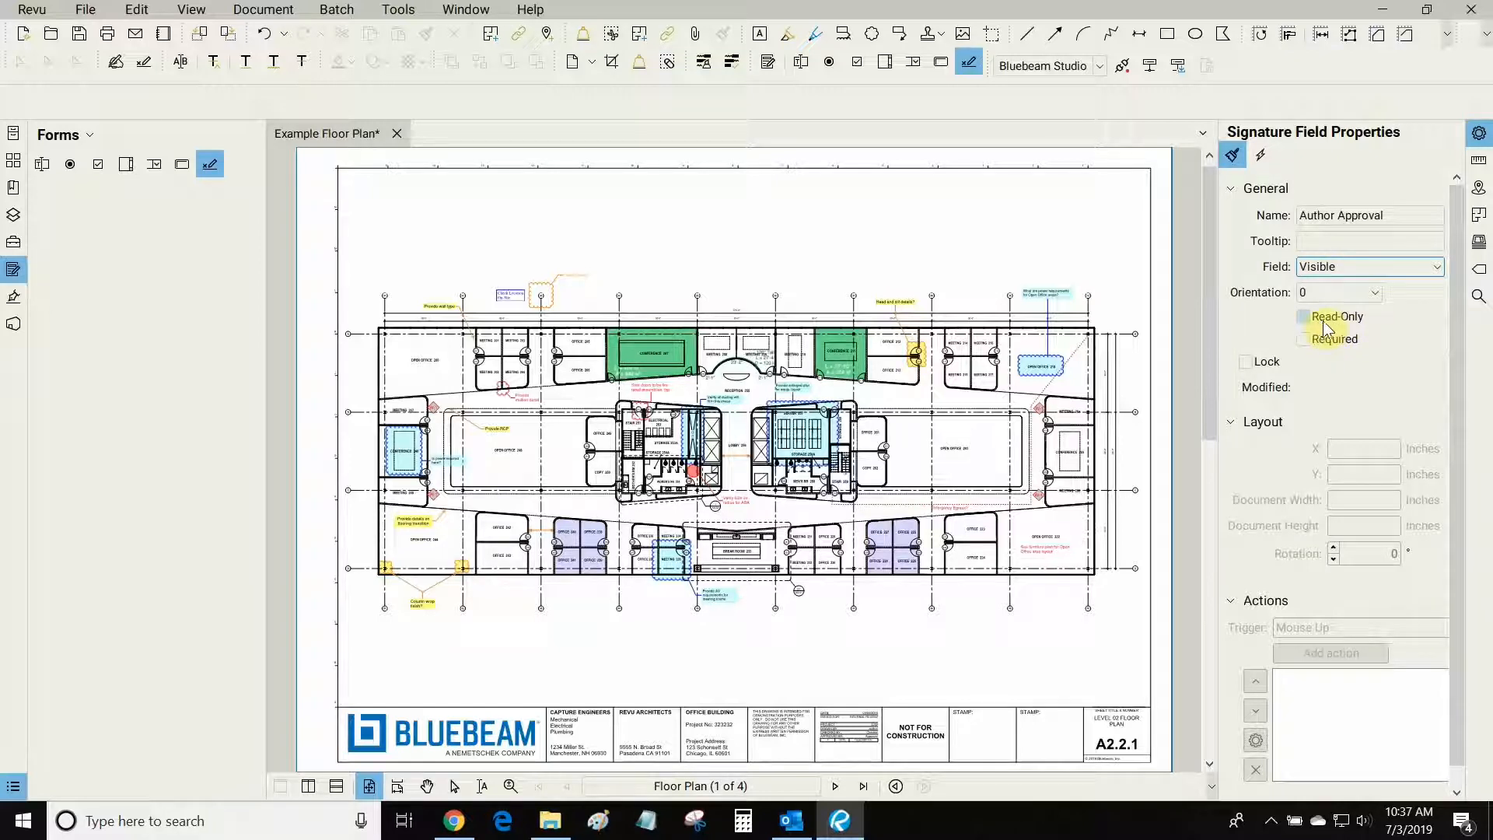
click(1303, 339)
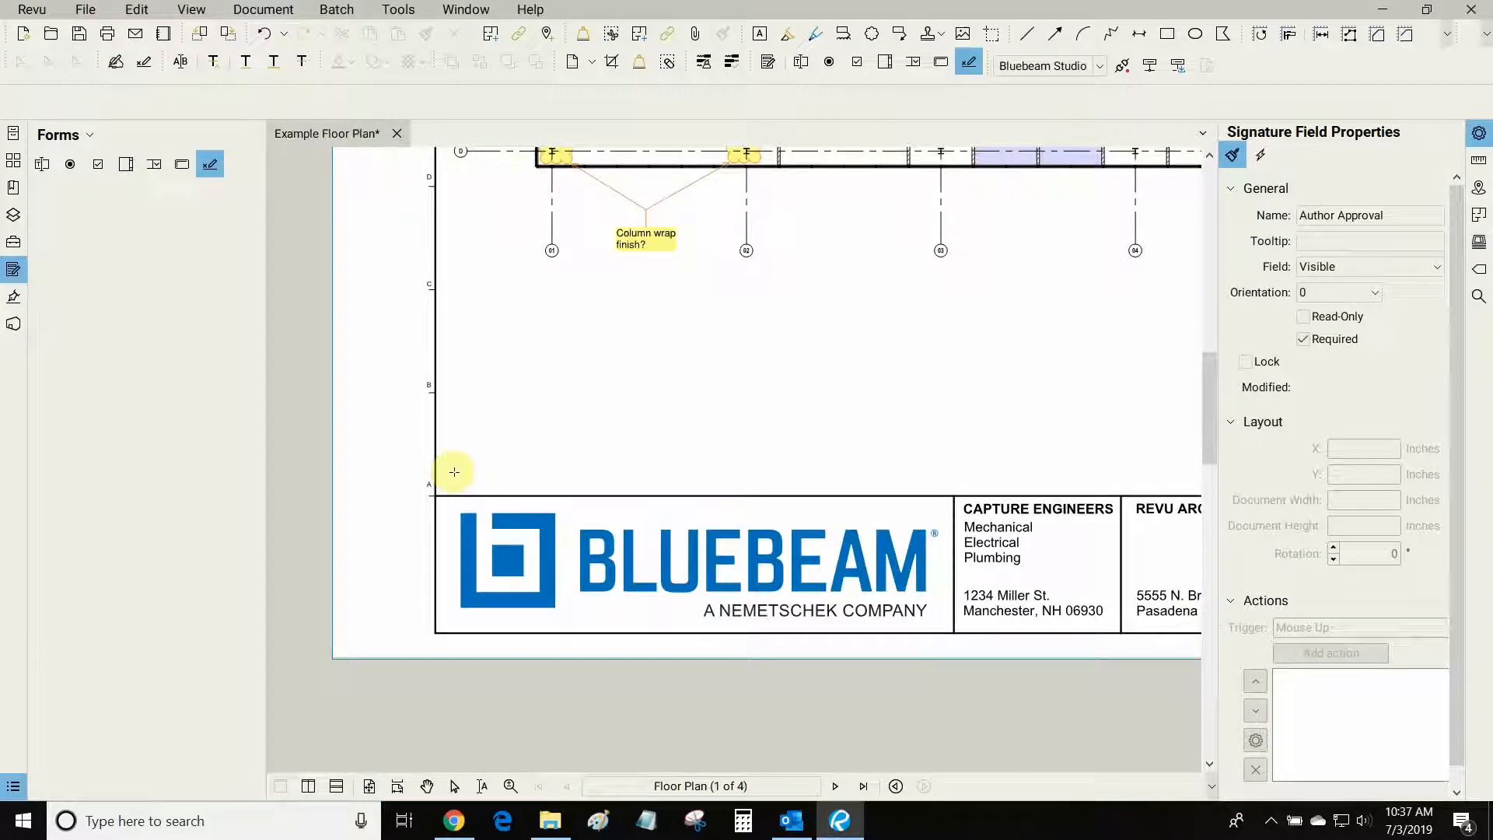
Draw the Author Approval signature field rectangle in the blank space above the title block logo
drag(454, 473, 932, 407)
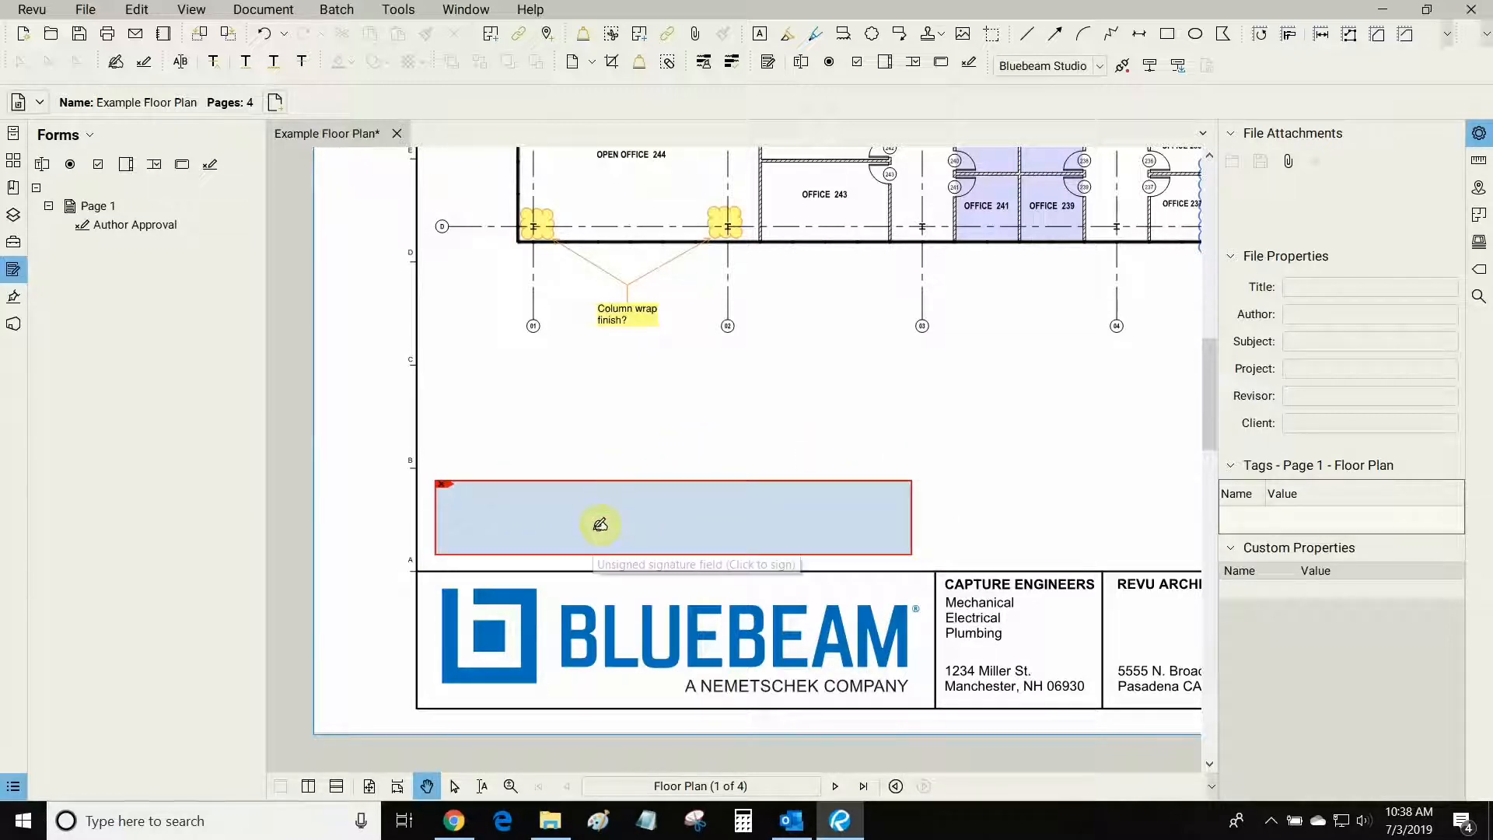
mouse_move(616, 532)
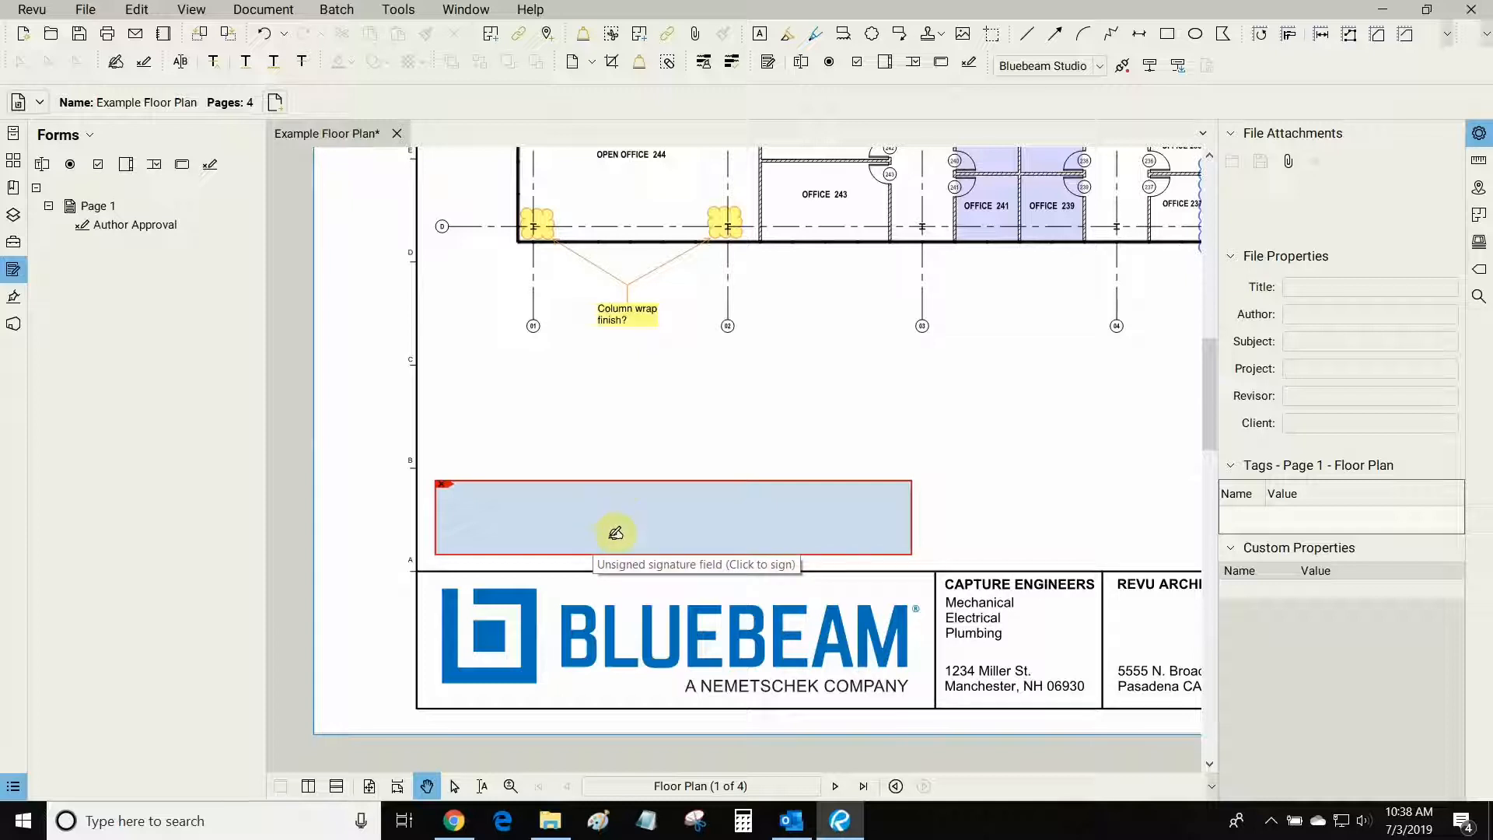
Bring up the Tools > Signature commands to sign the Author Approval field
click(398, 10)
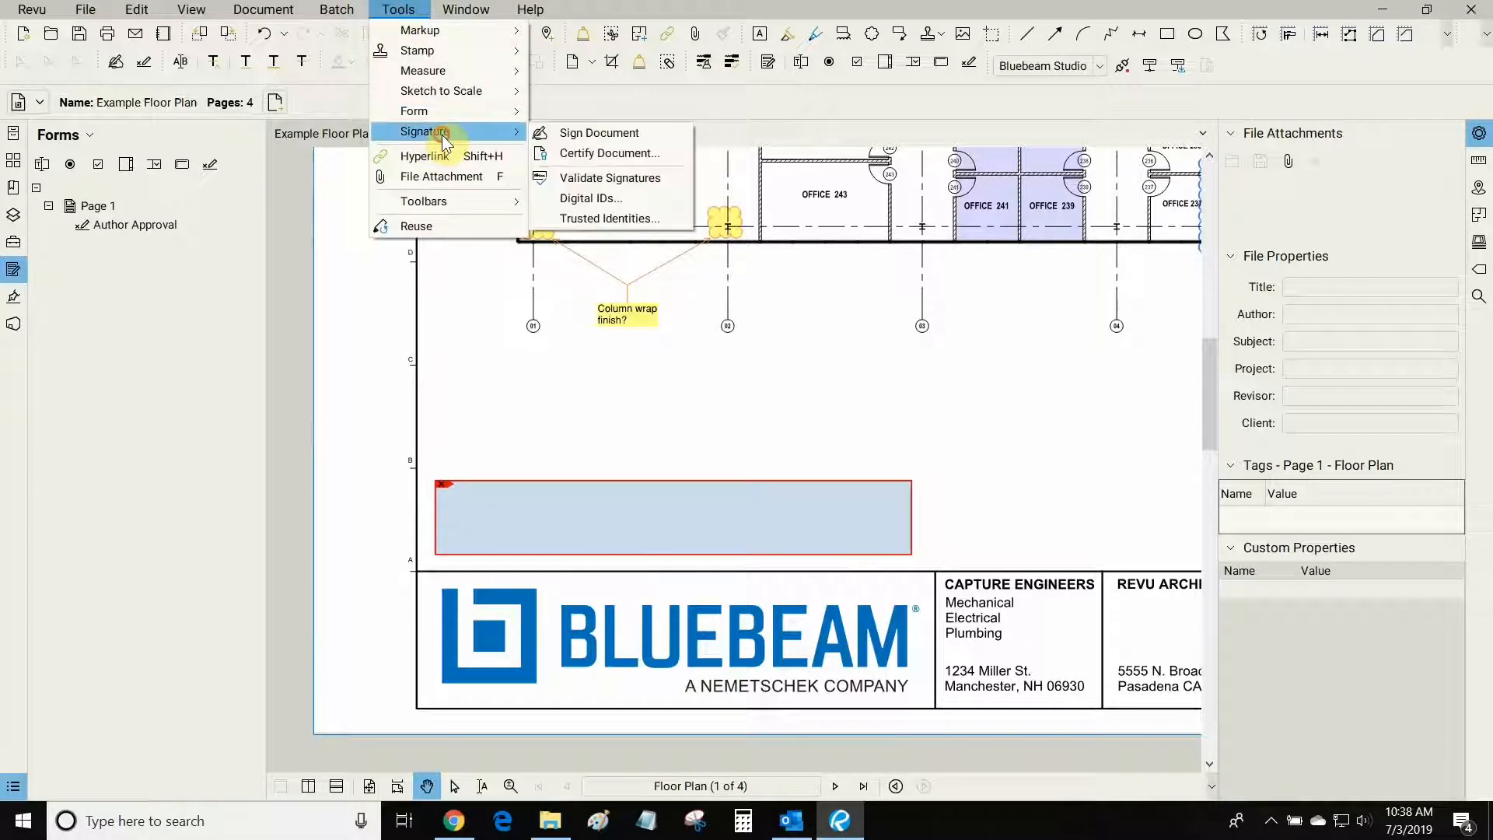
mouse_move(599, 133)
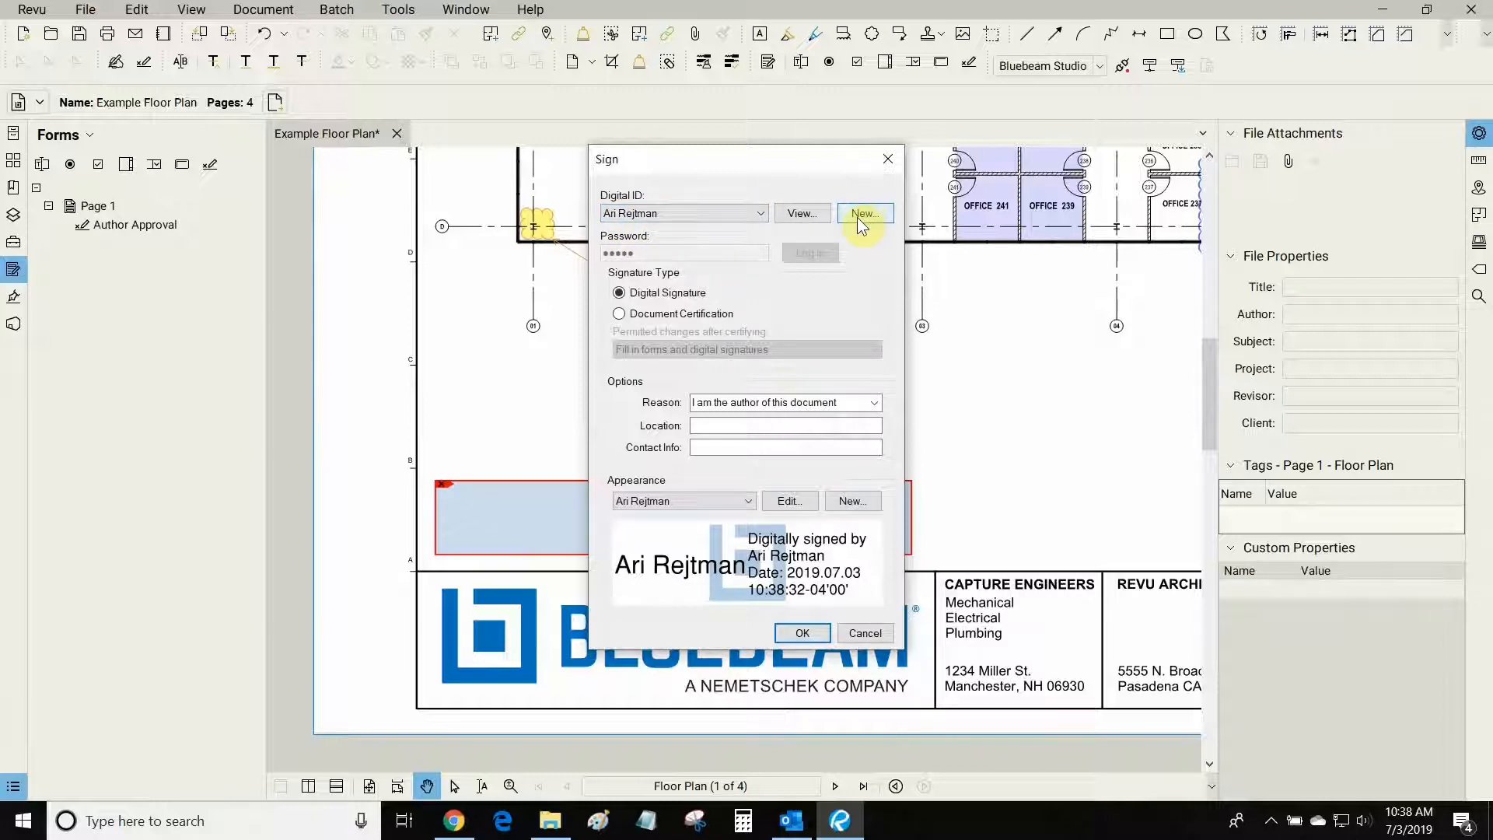
click(864, 213)
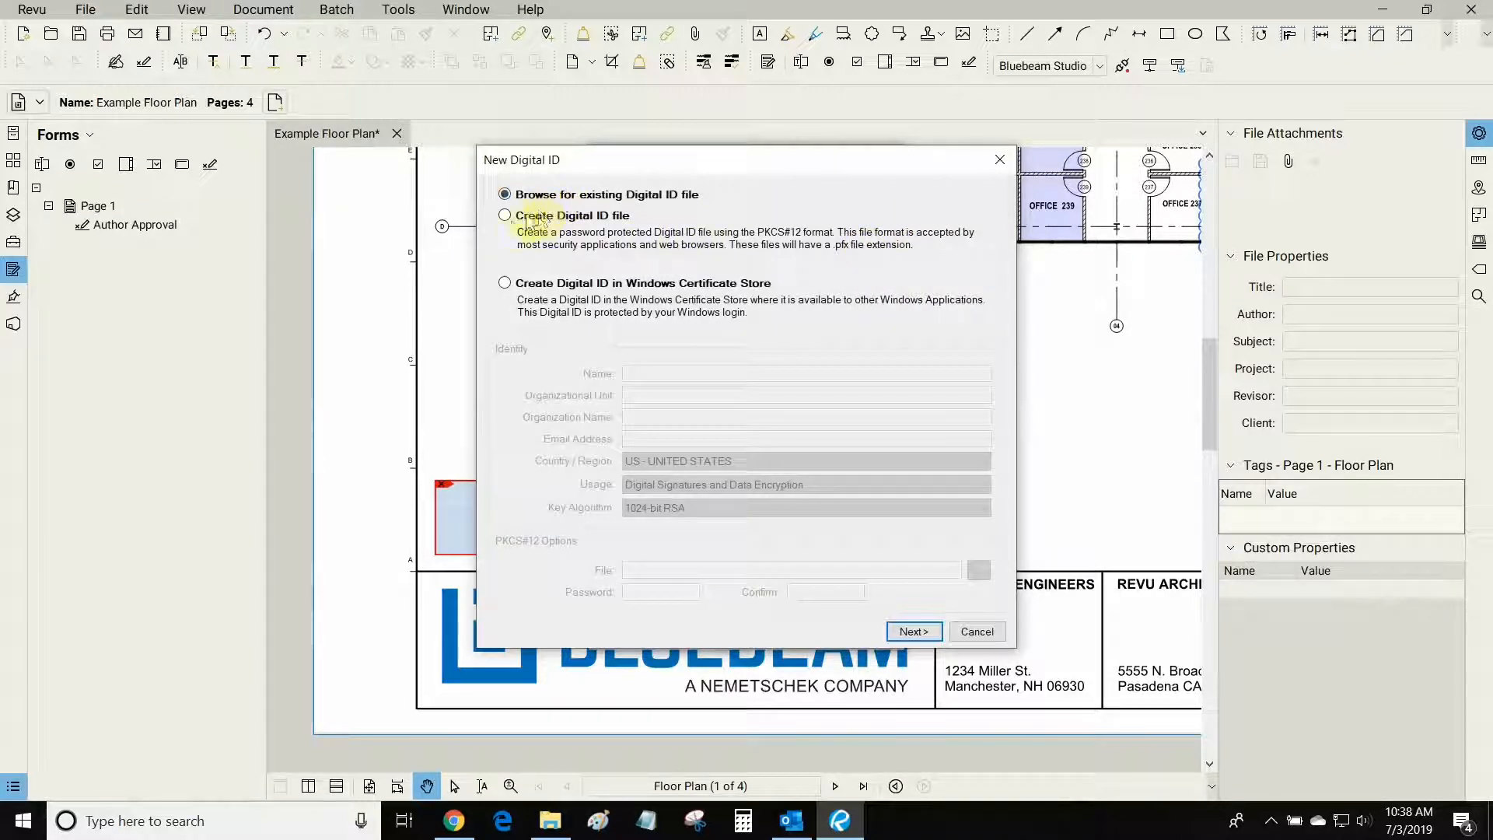
click(504, 214)
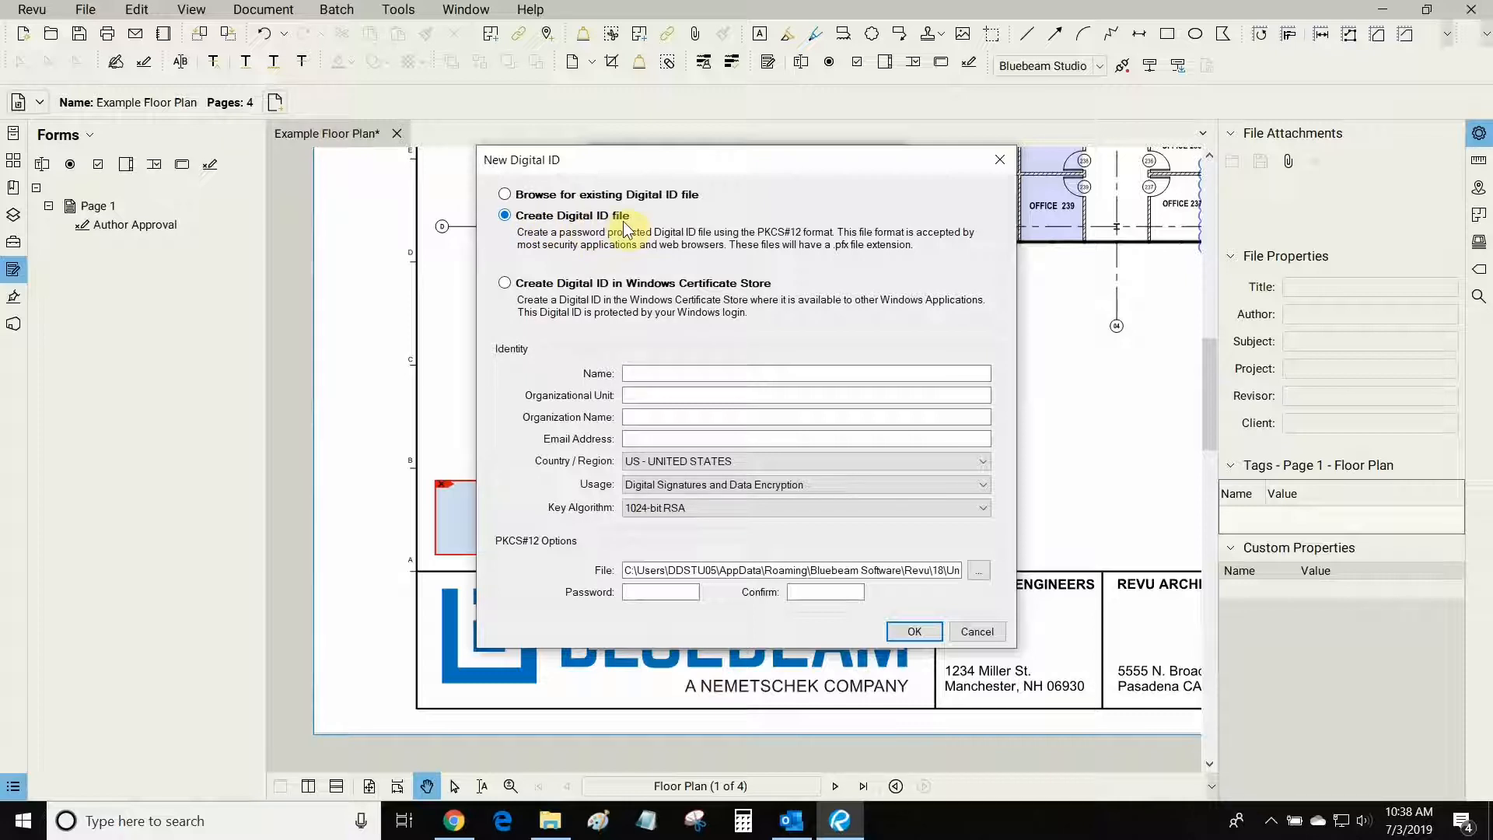
click(804, 372)
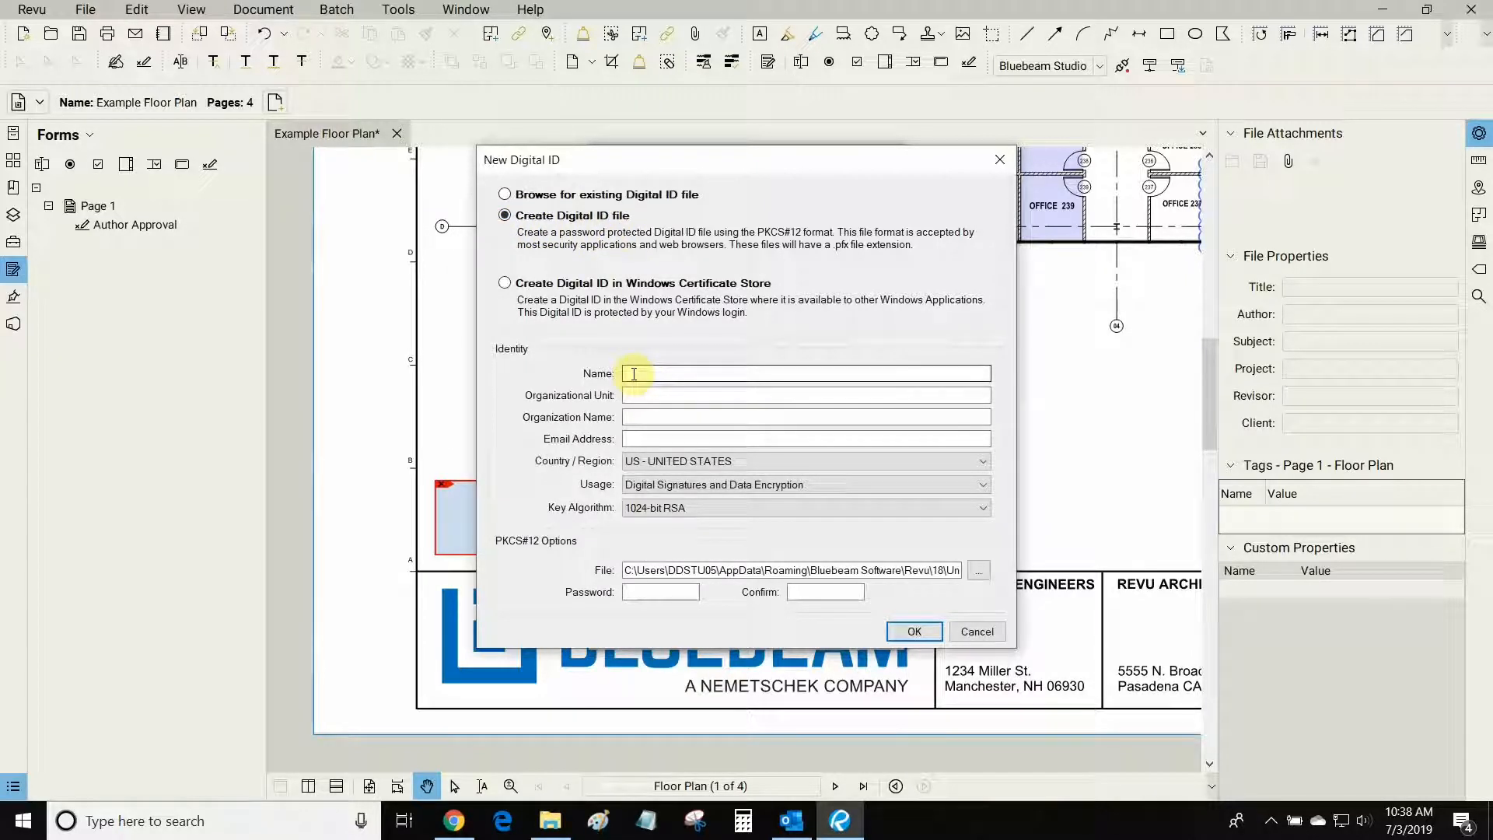
mouse_move(576, 440)
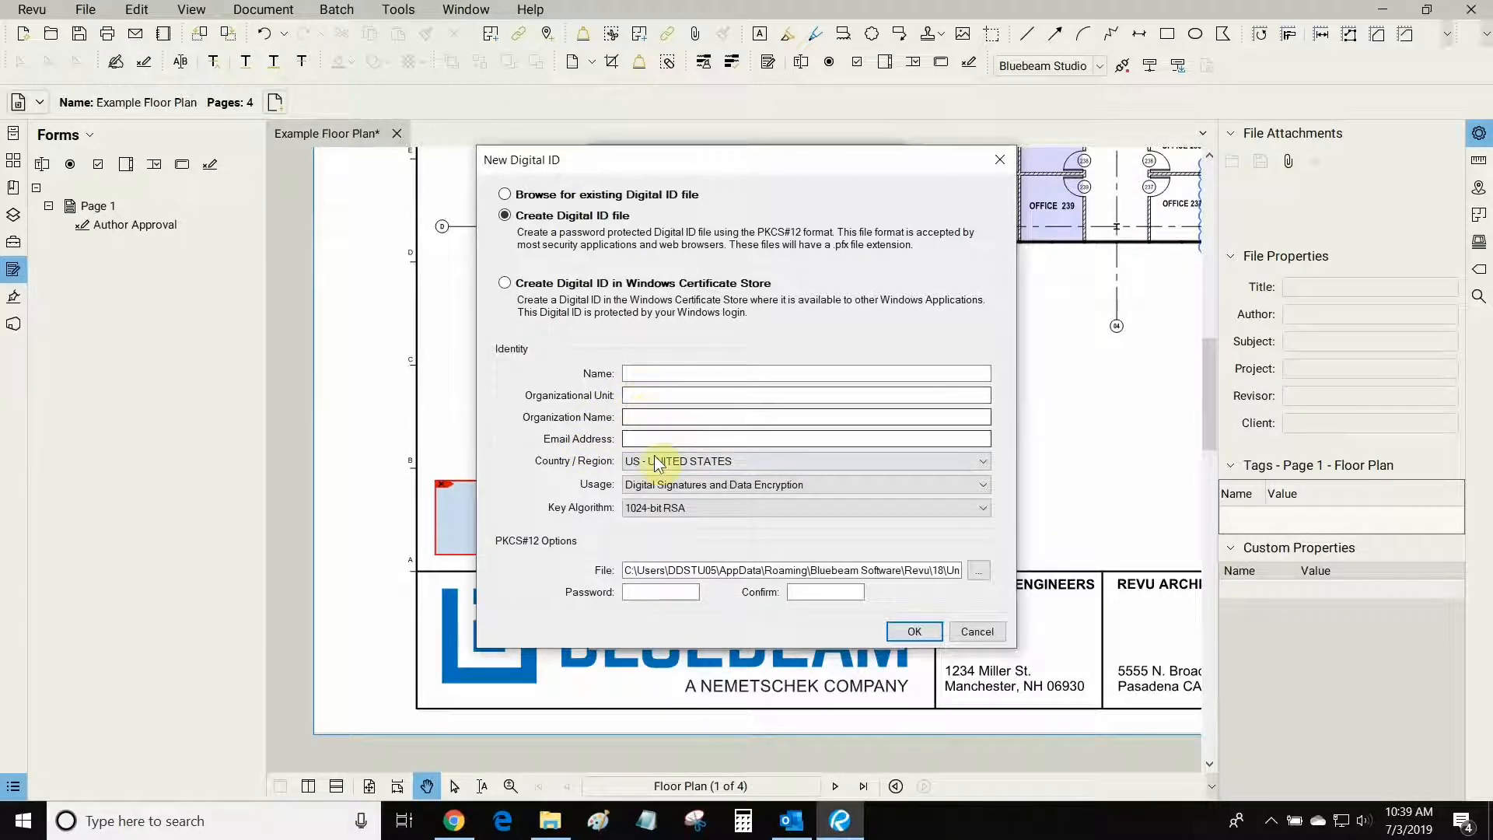
click(659, 591)
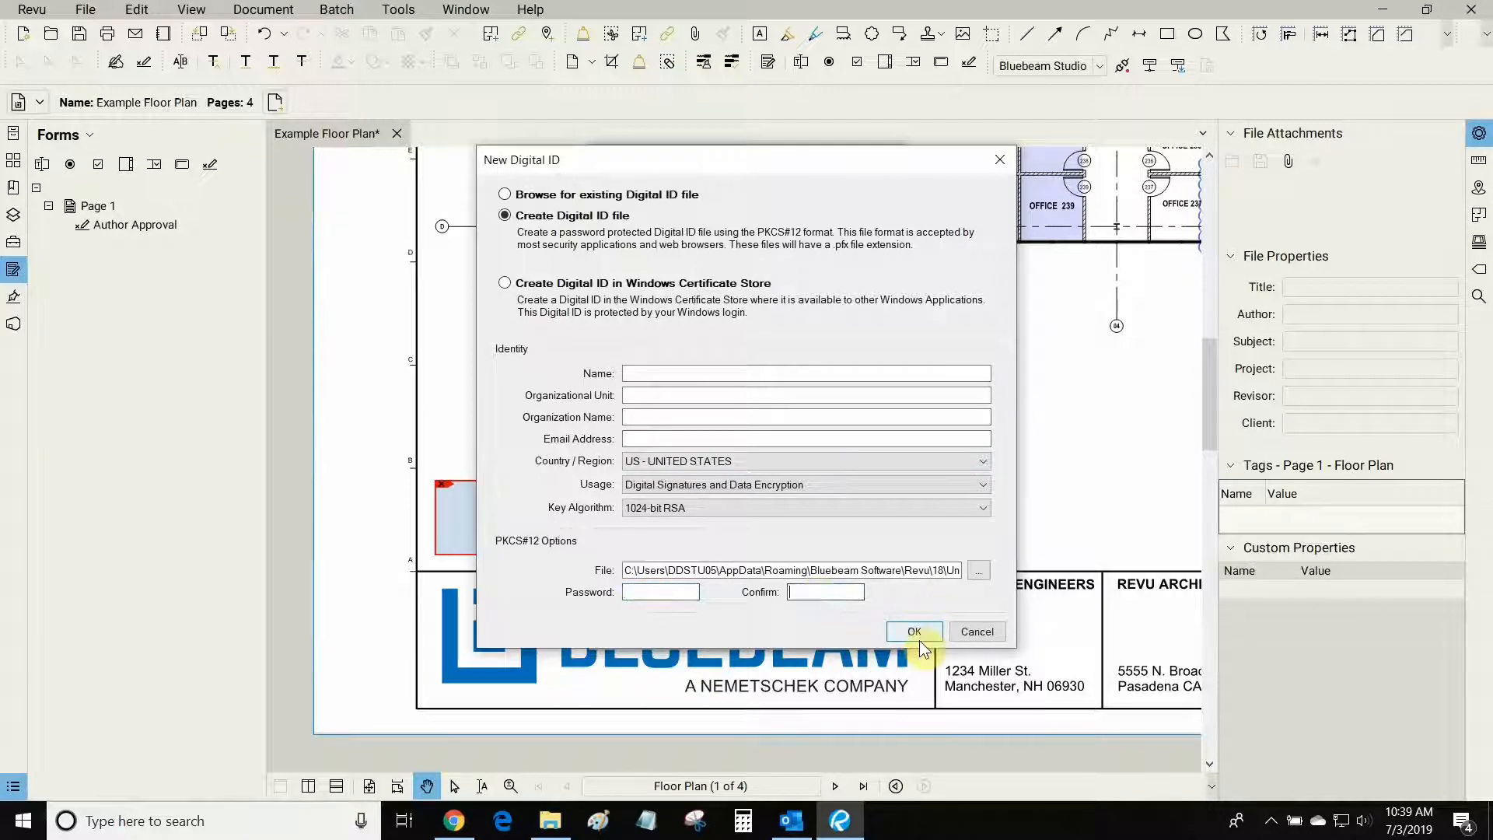
click(913, 632)
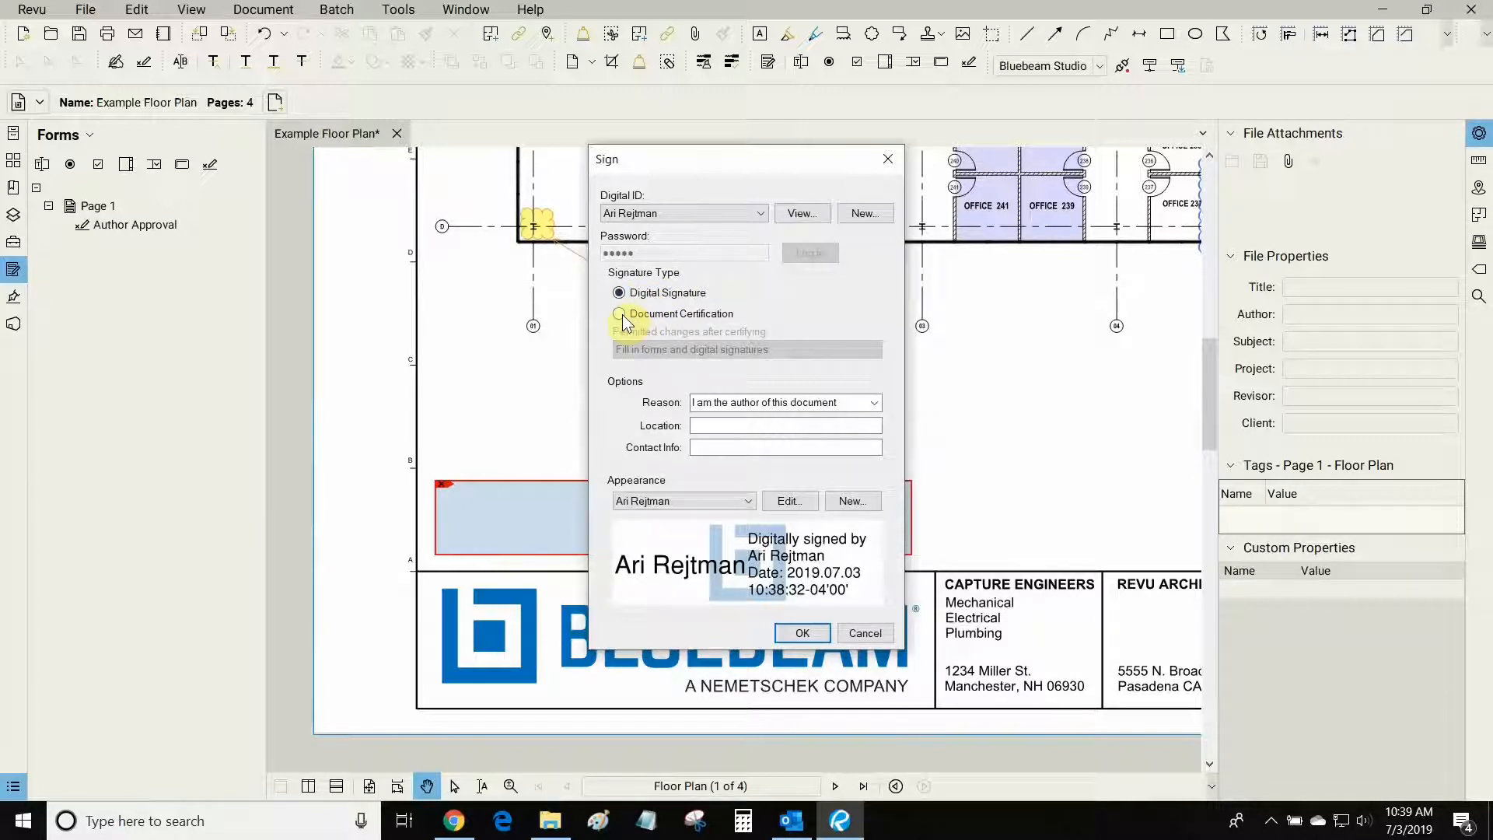
click(618, 312)
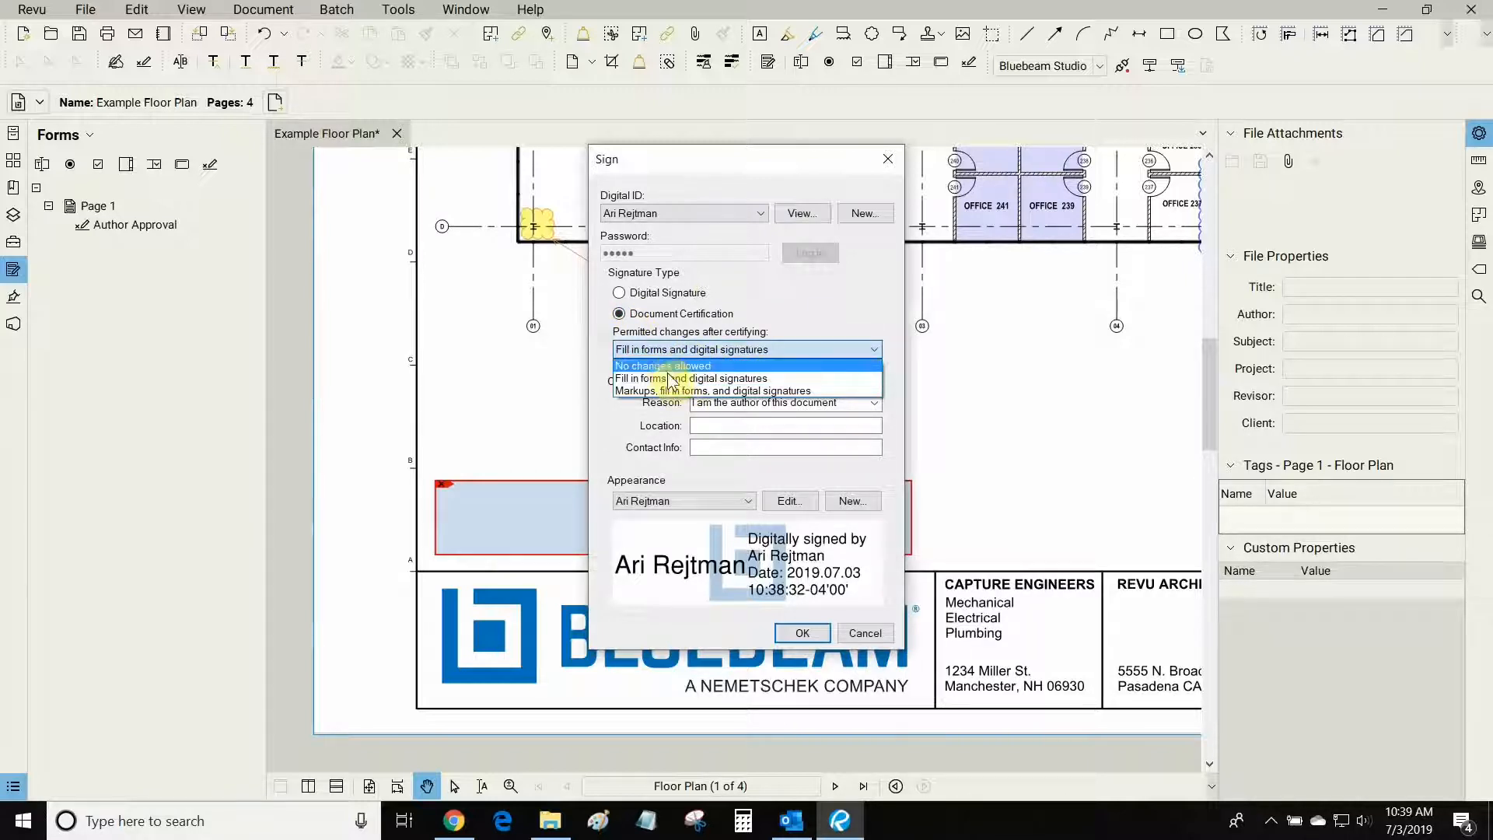
mouse_move(669, 378)
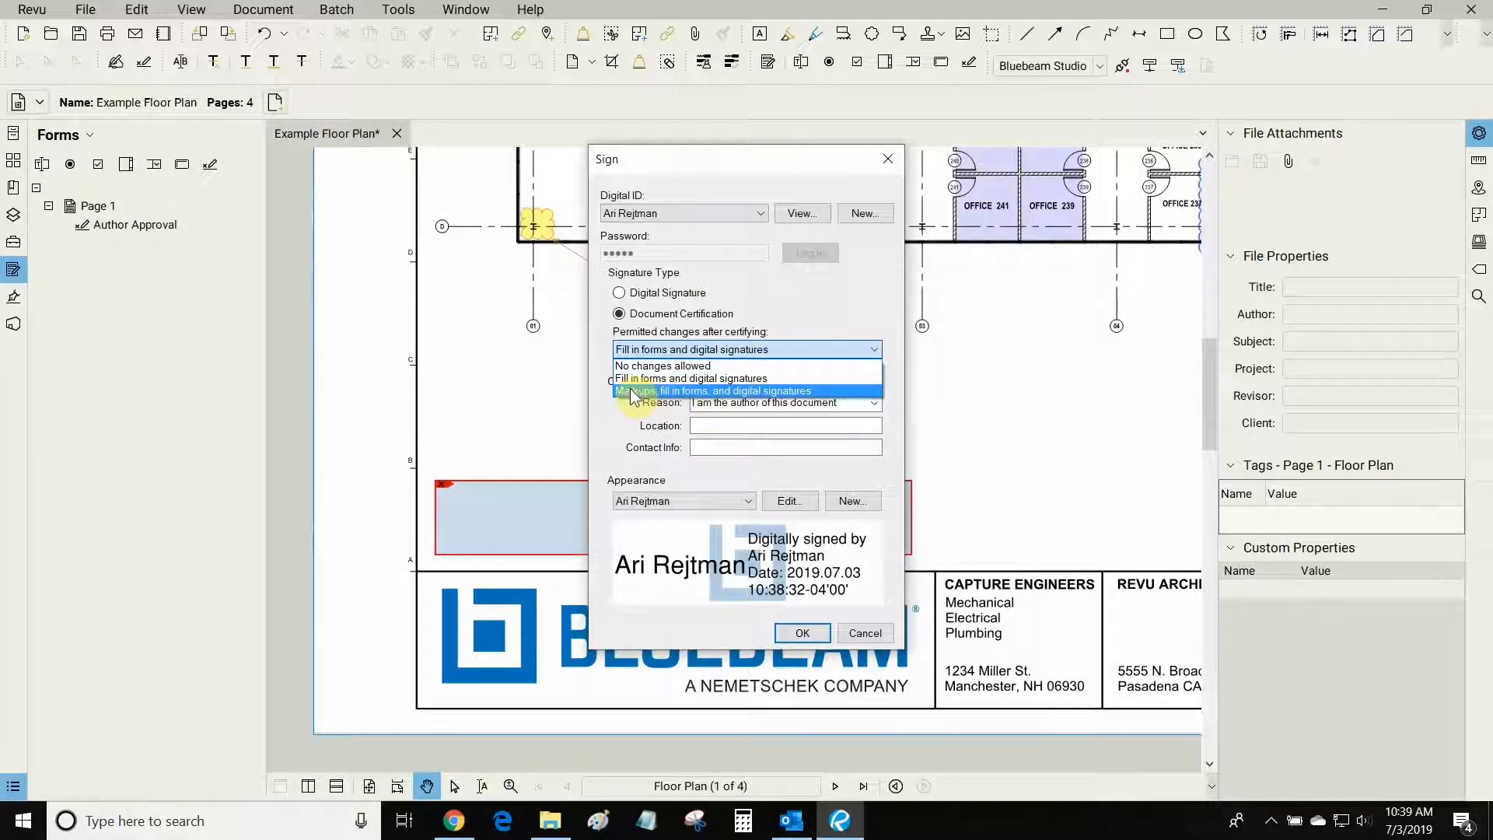
click(749, 350)
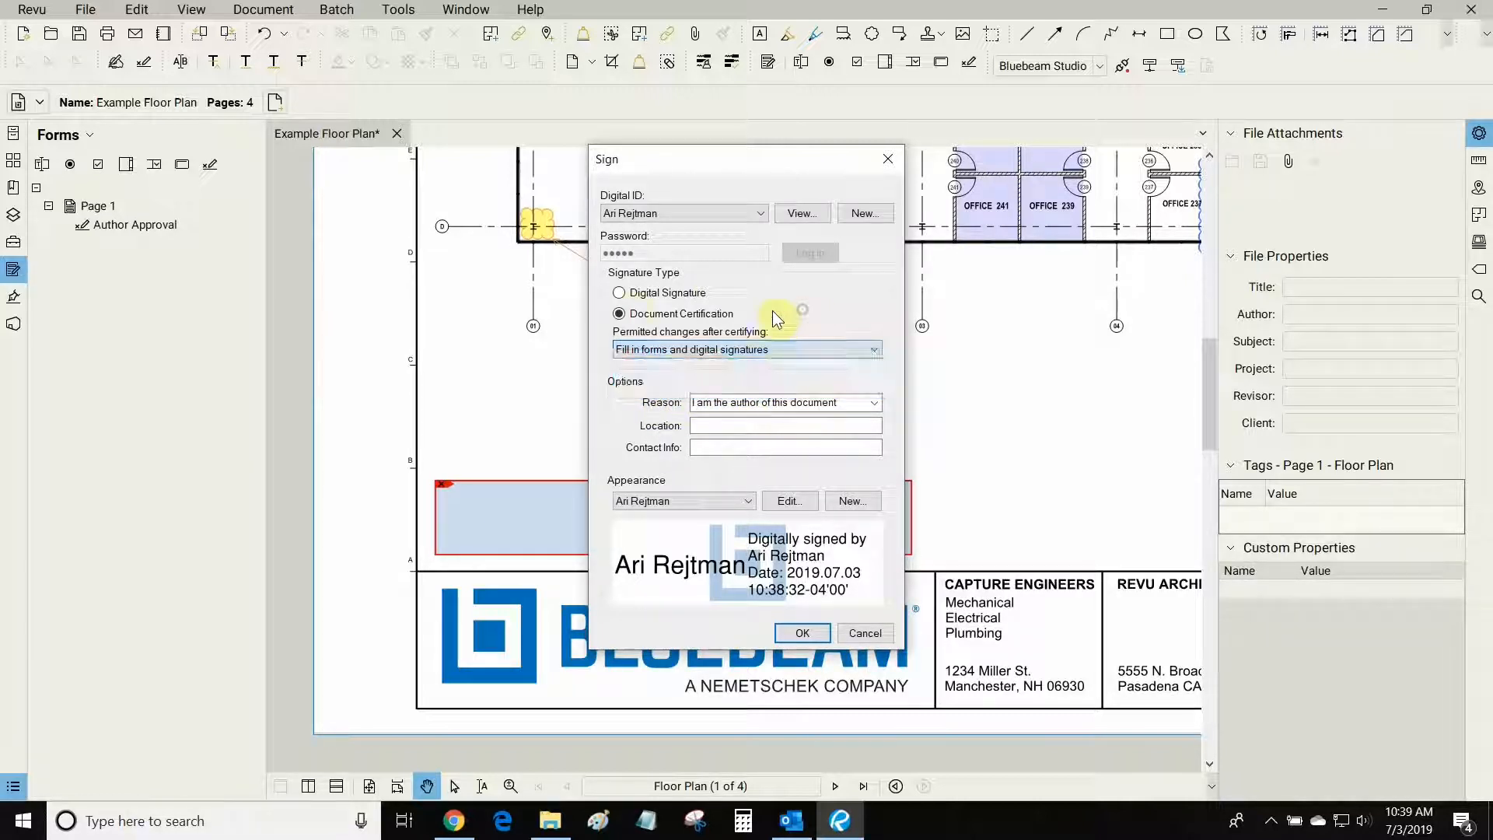
click(617, 292)
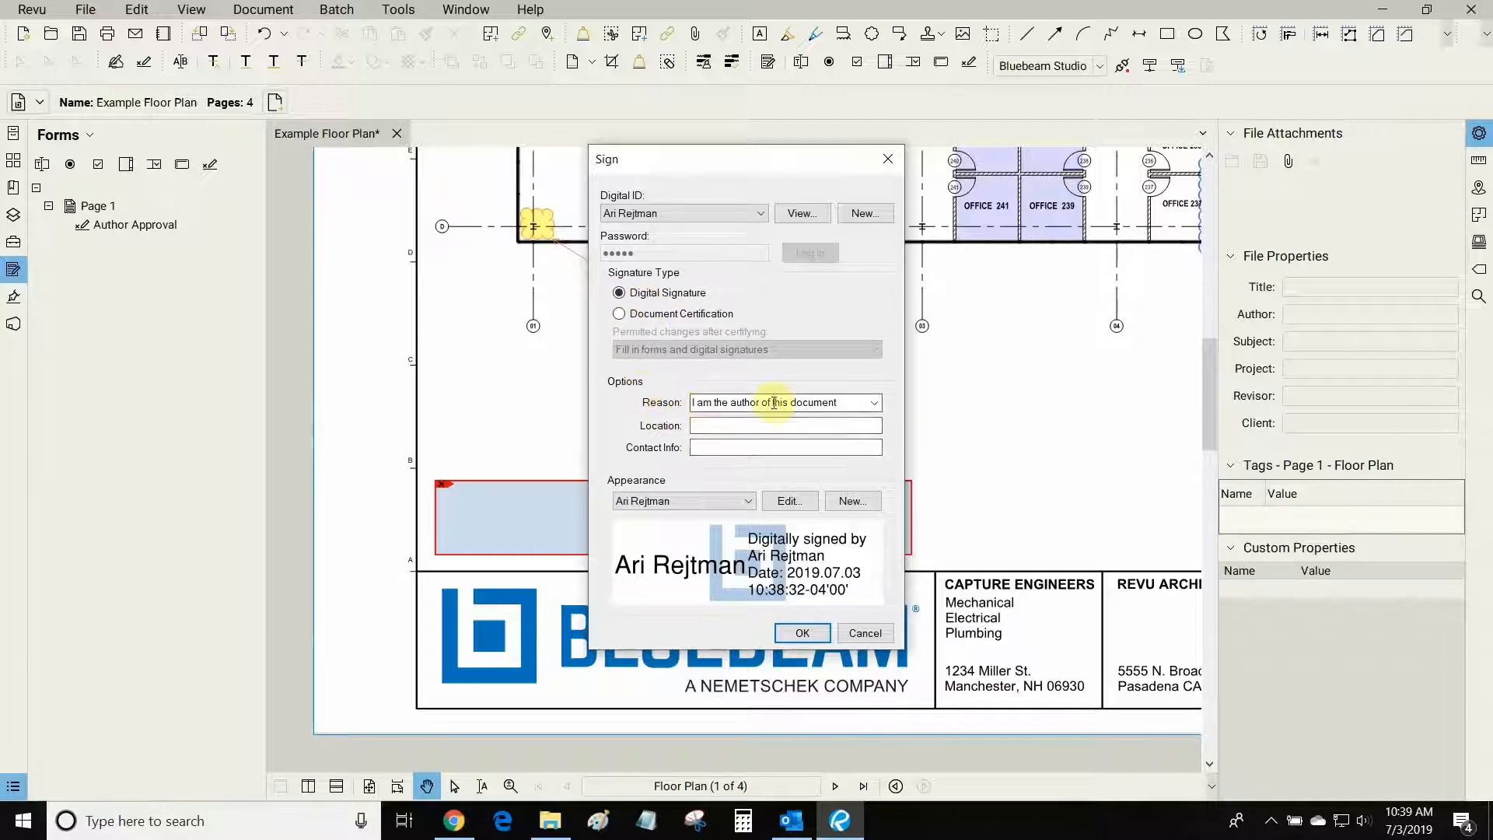
click(871, 401)
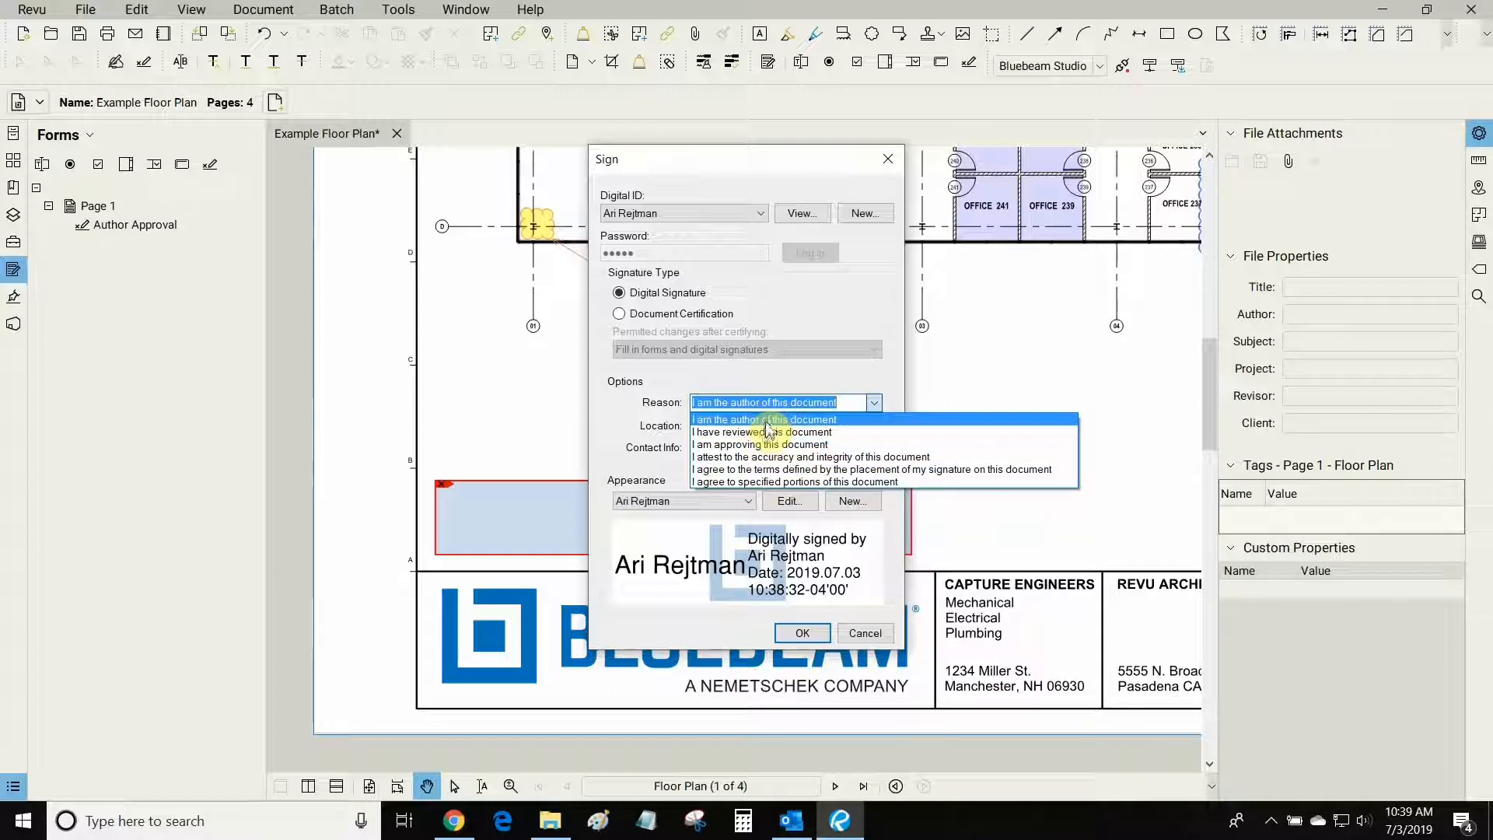
click(762, 418)
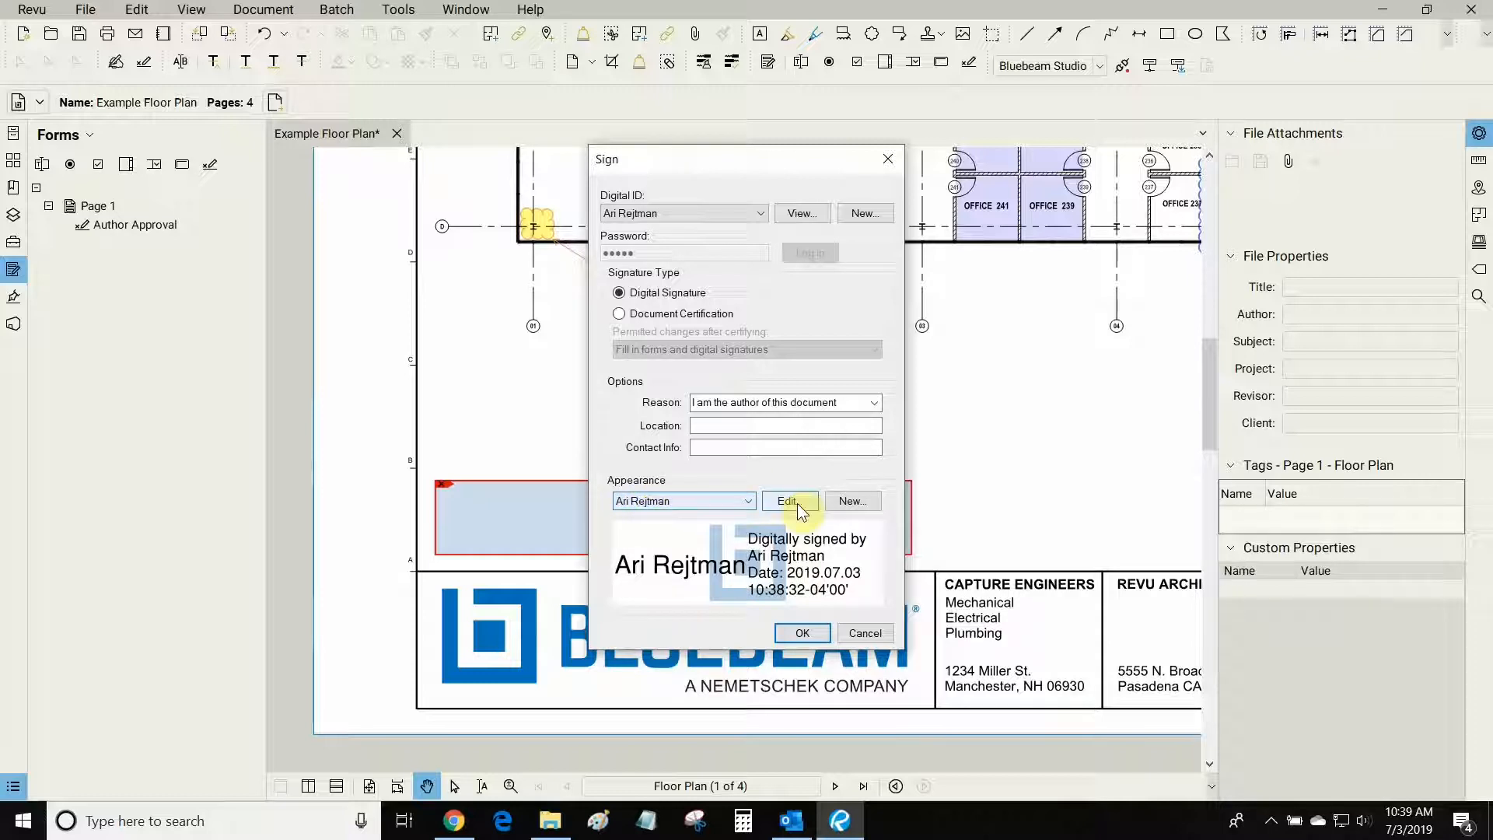
Edit the appearance of the Ari Rejtman signature from the Sign dialog
click(787, 501)
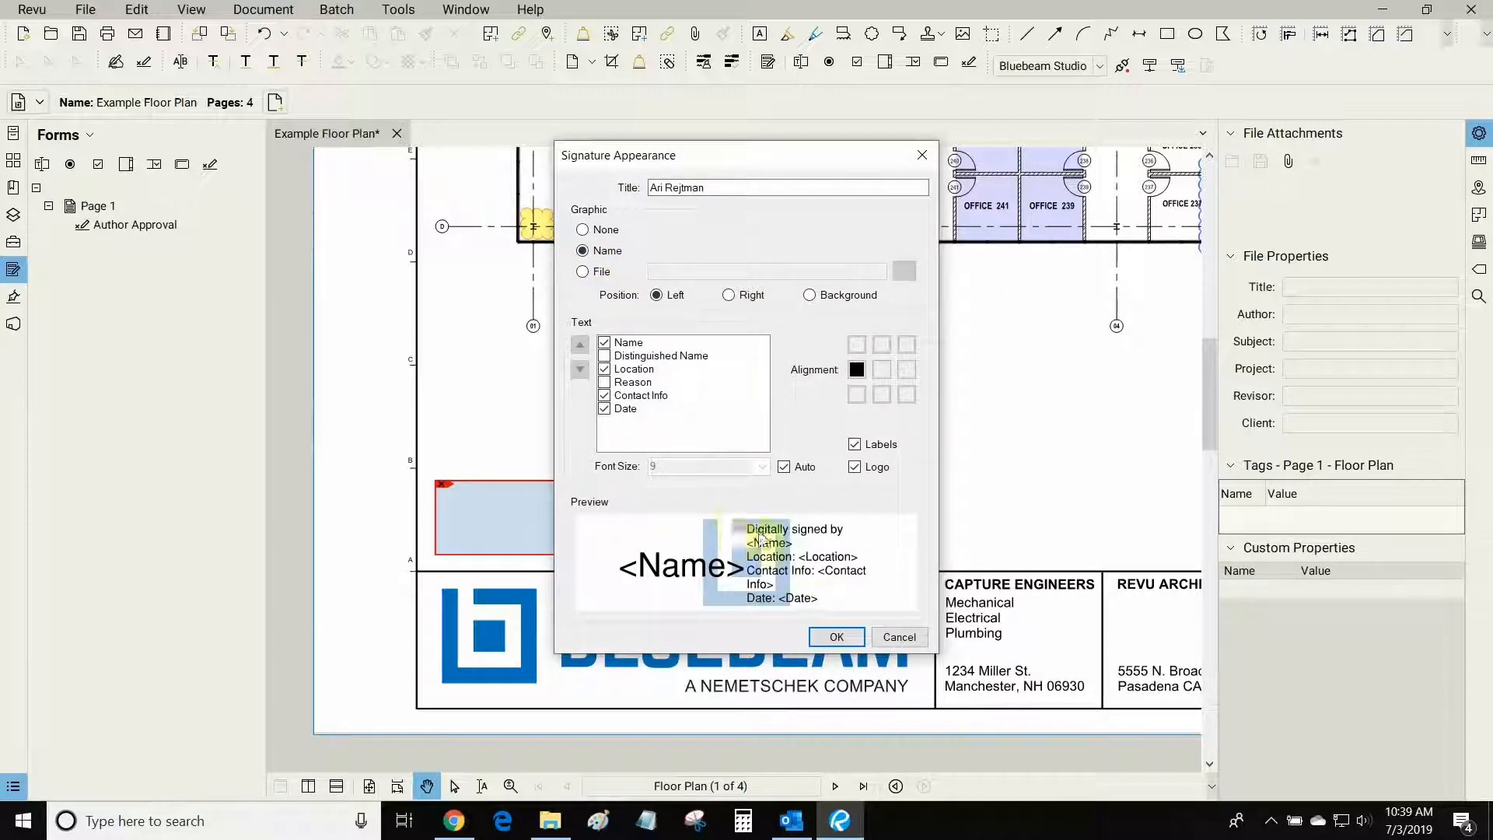
click(582, 271)
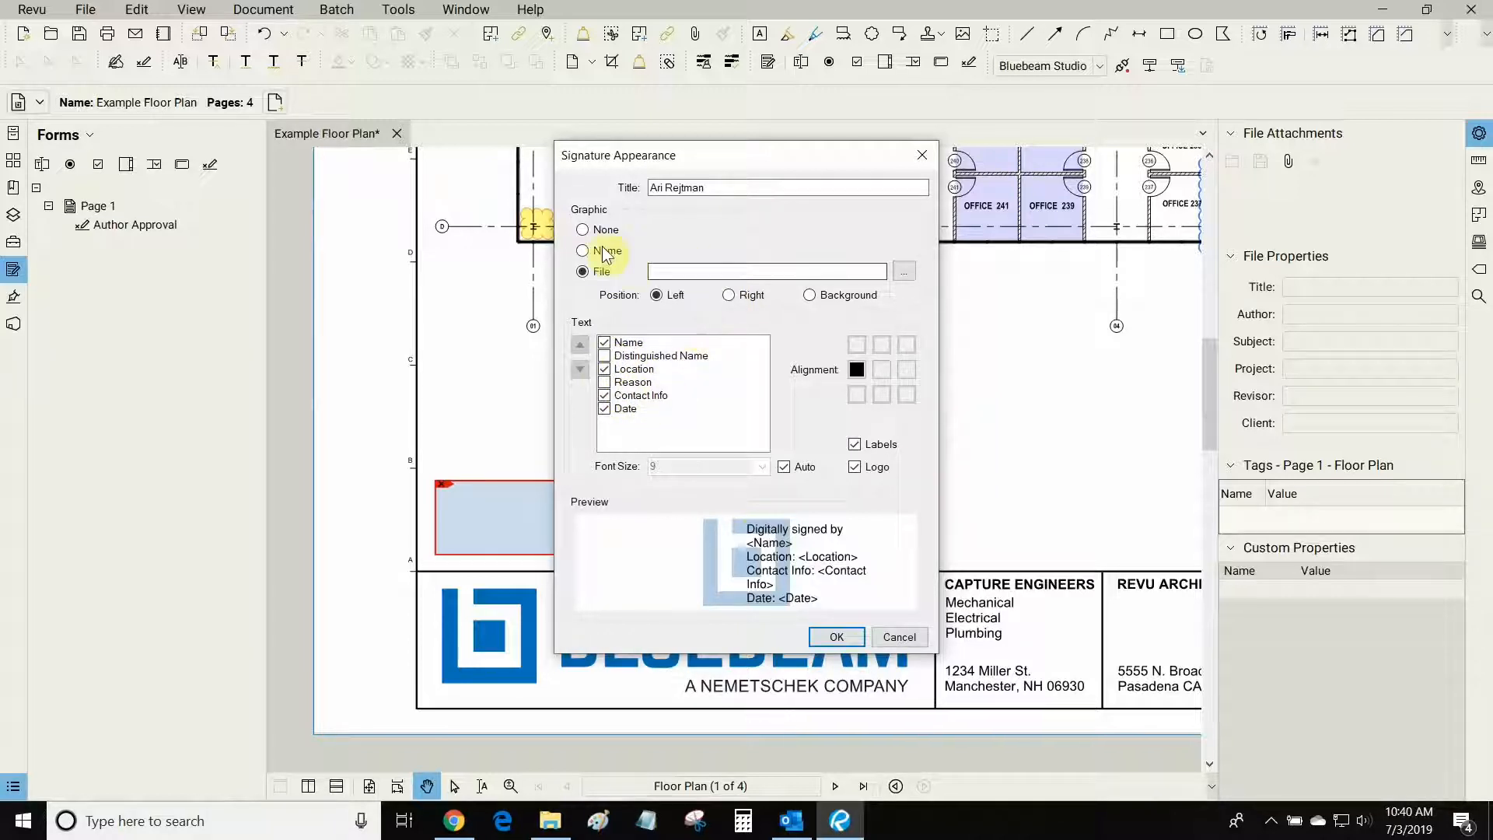
click(582, 249)
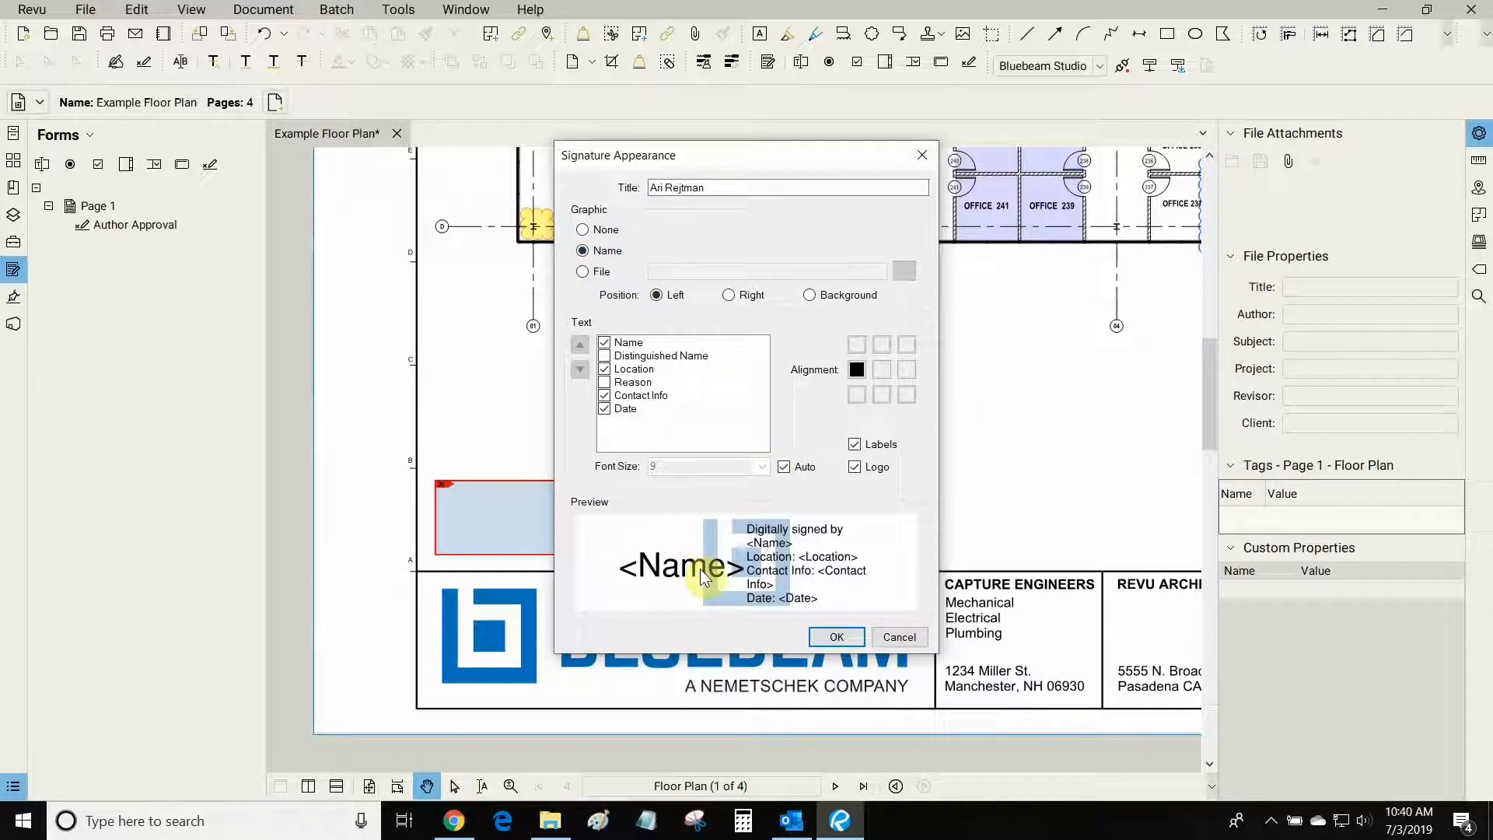
mouse_move(700, 610)
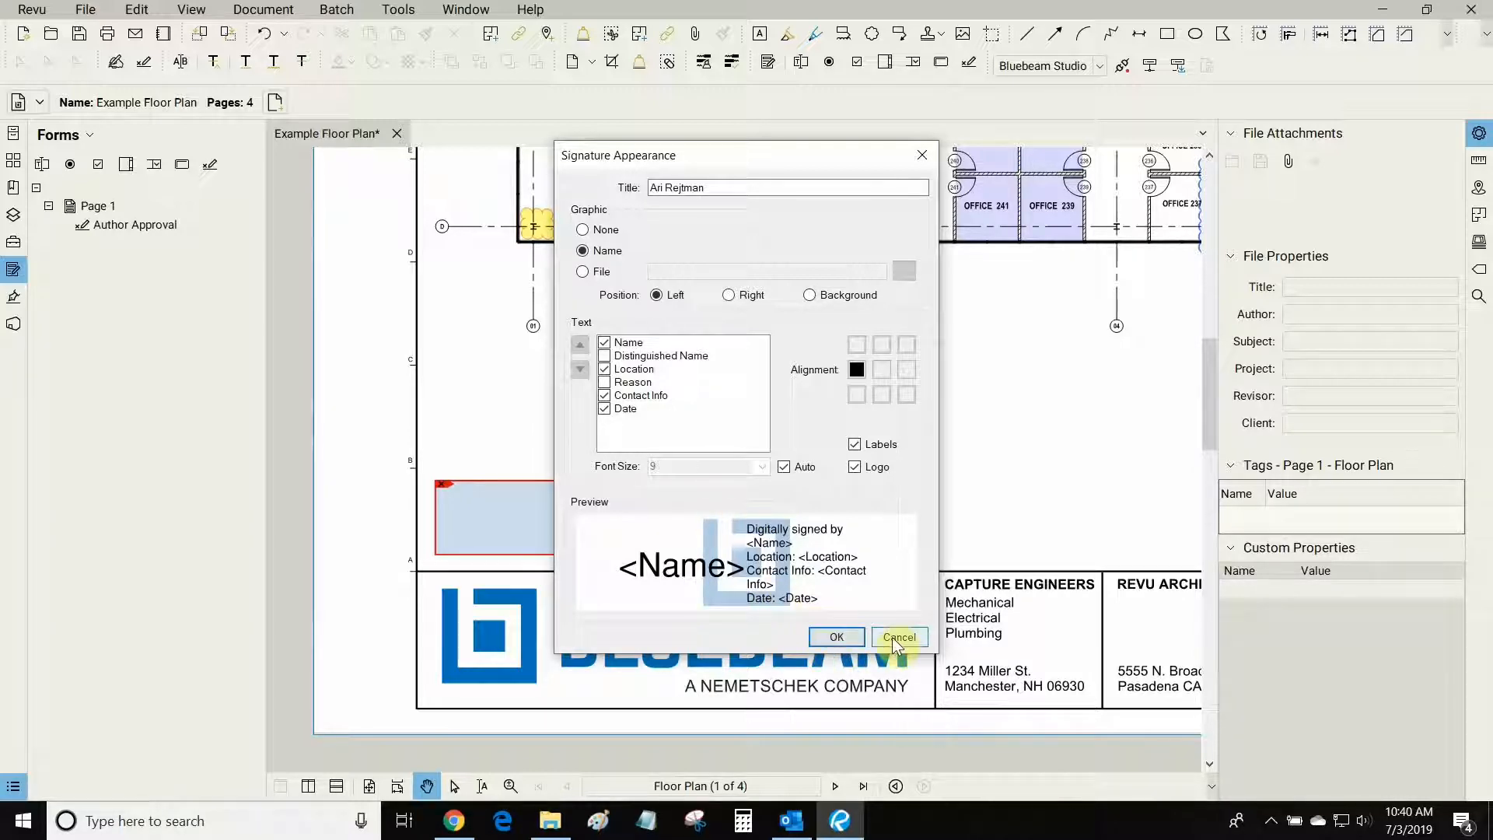
click(898, 638)
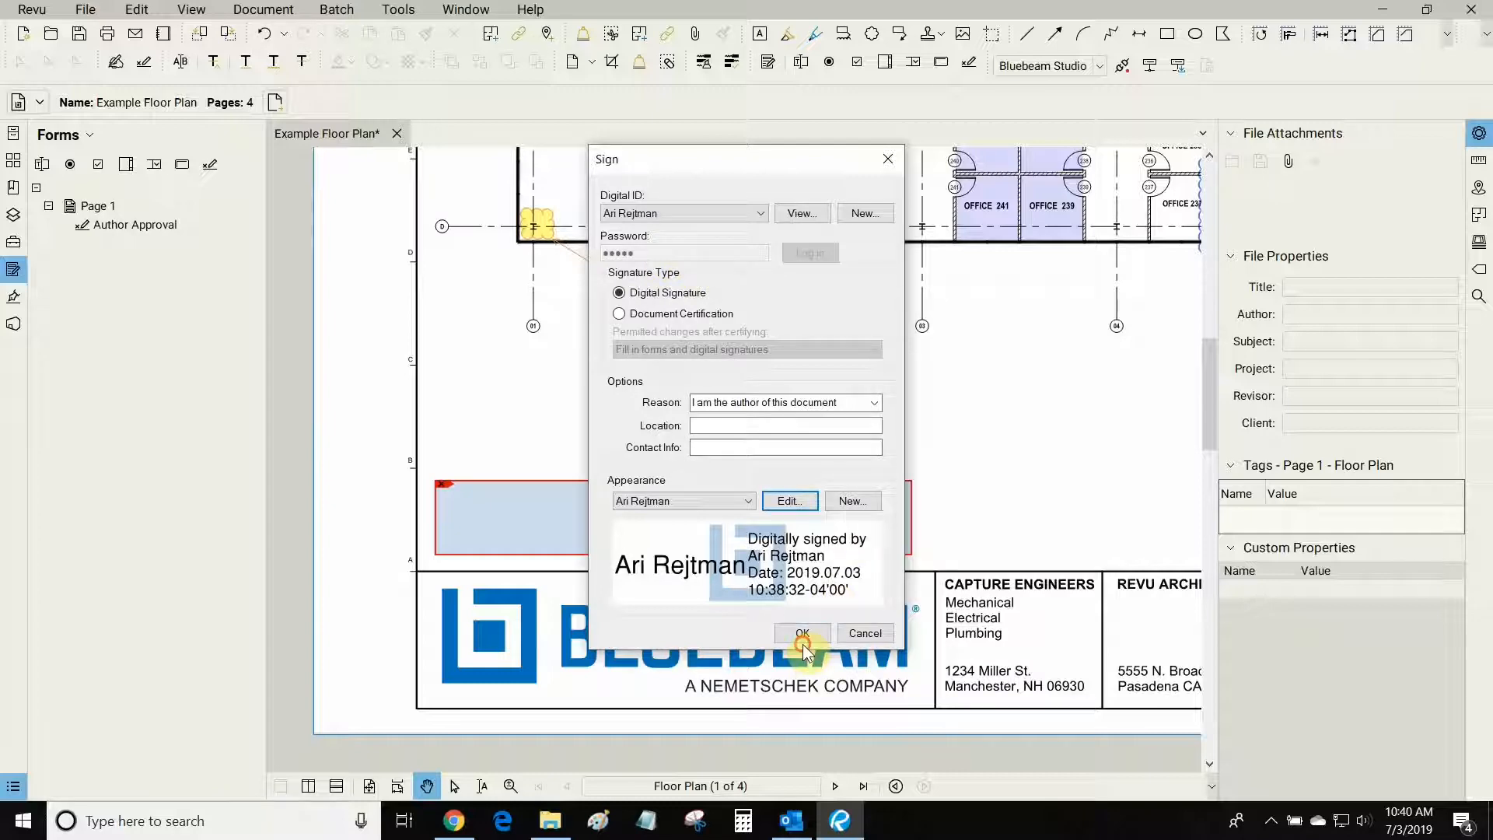
click(802, 633)
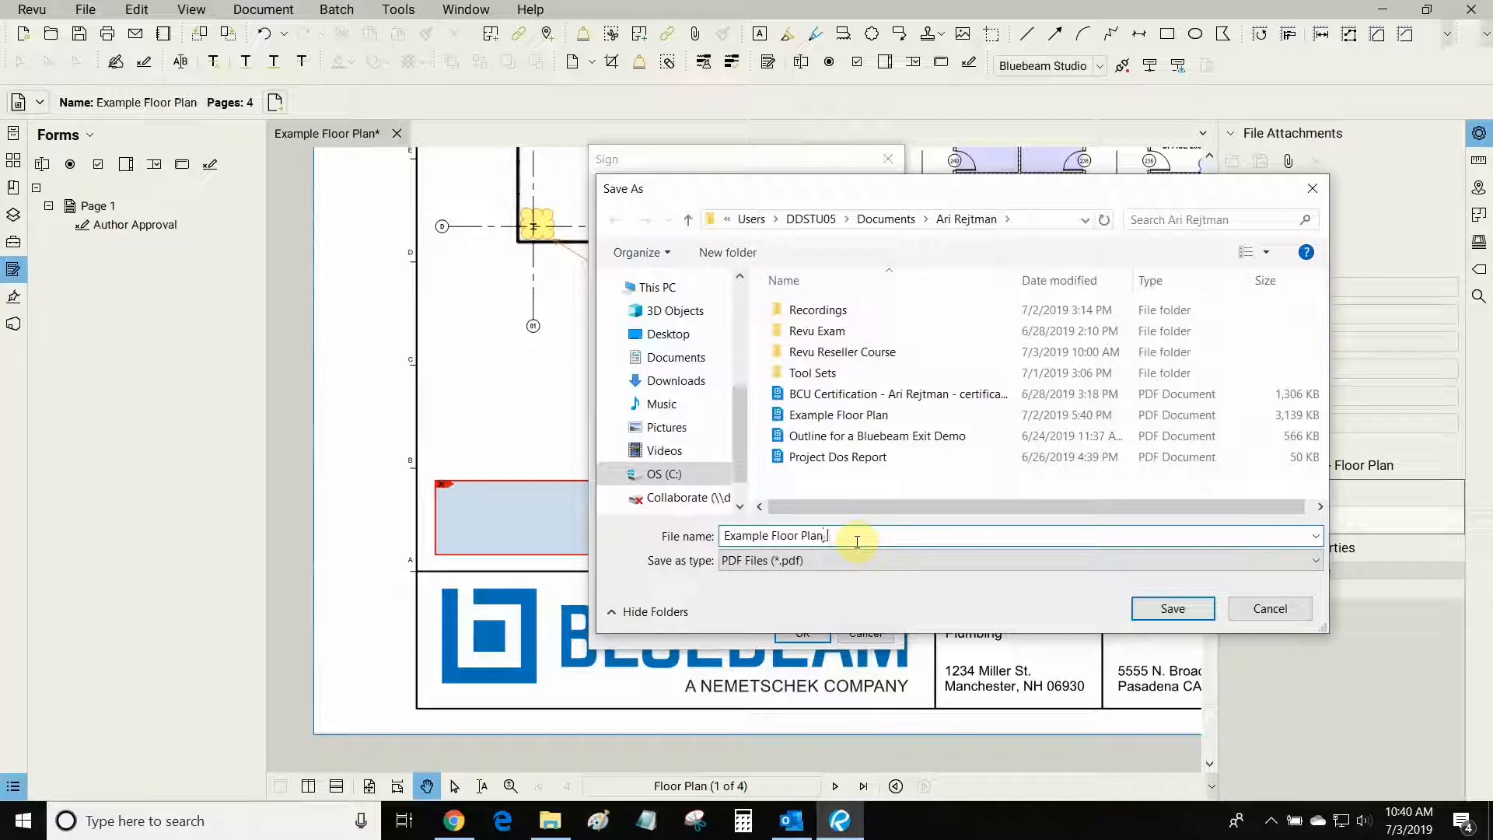
text(_Signe)
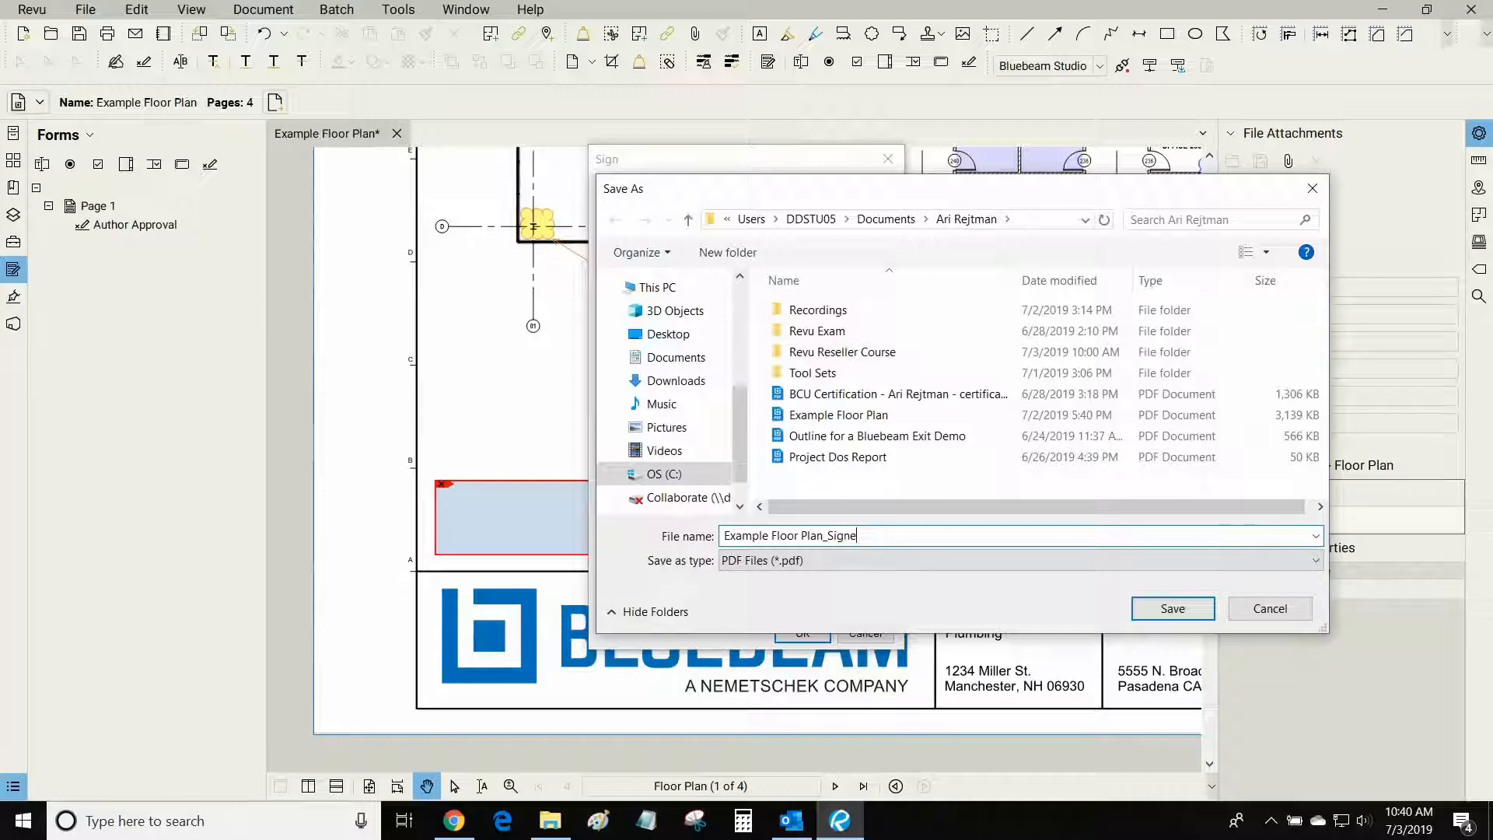
click(1173, 608)
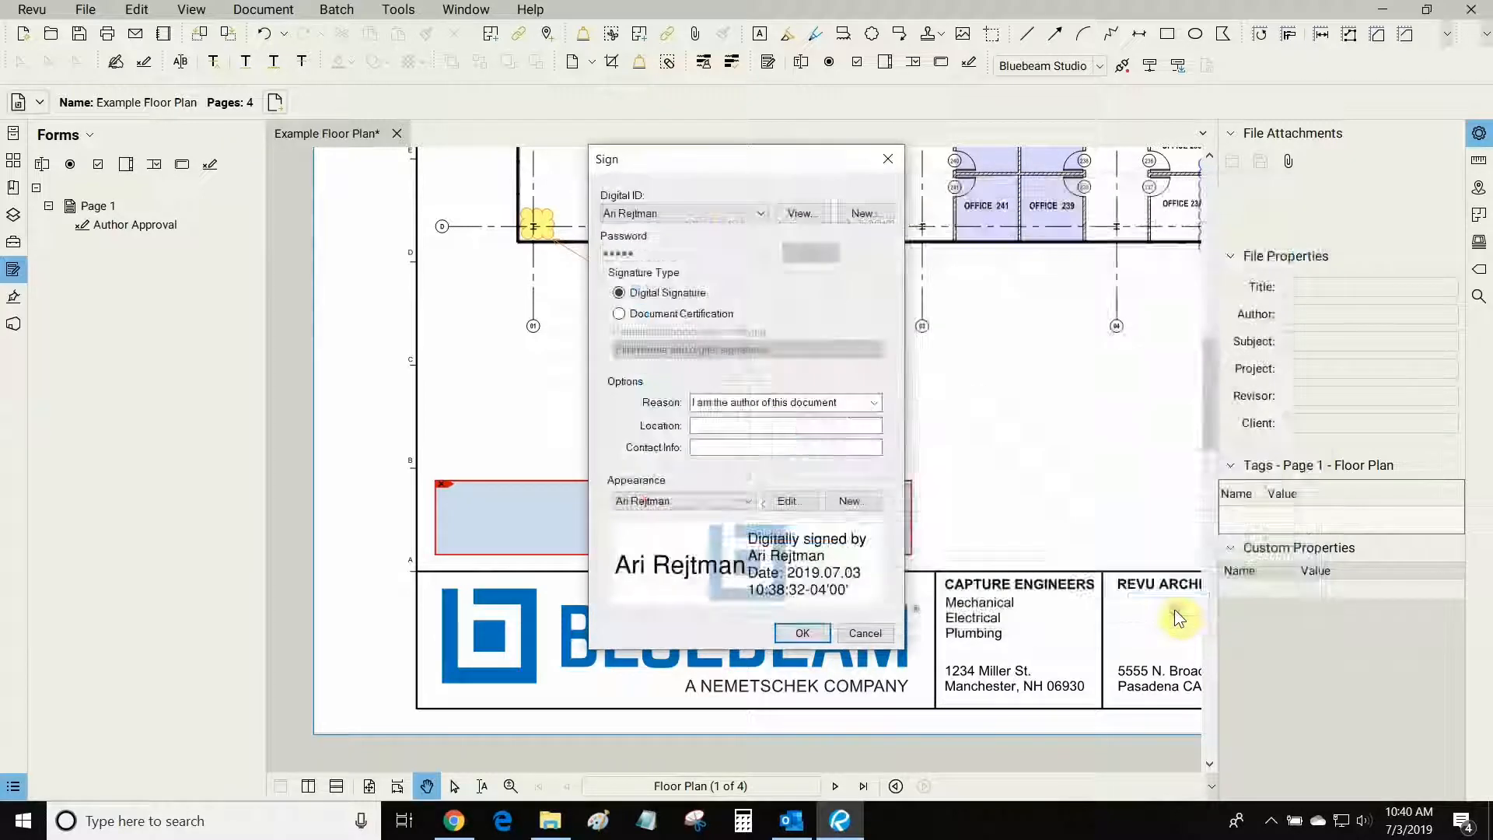
click(803, 633)
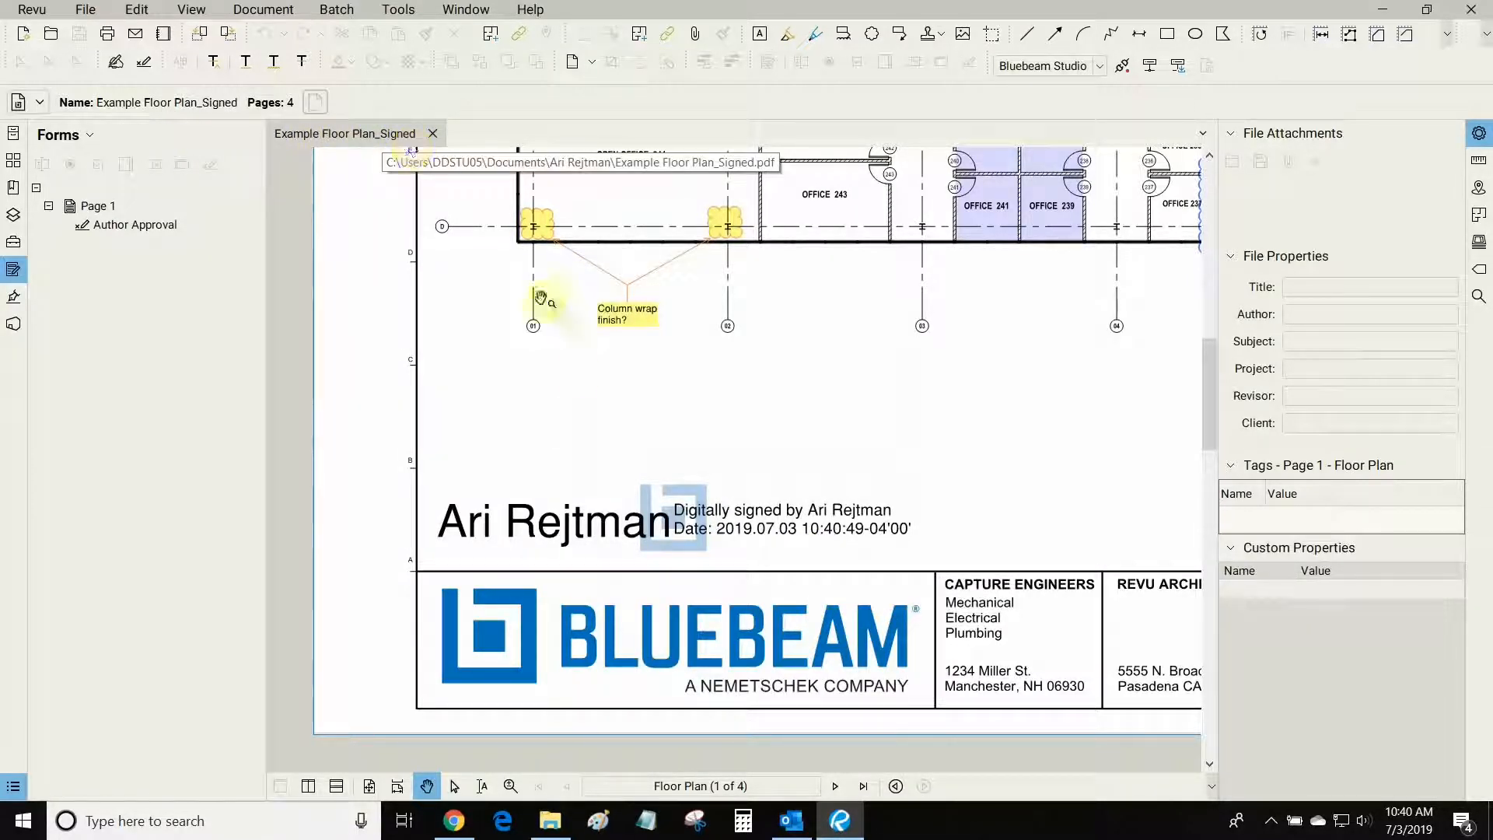
click(398, 10)
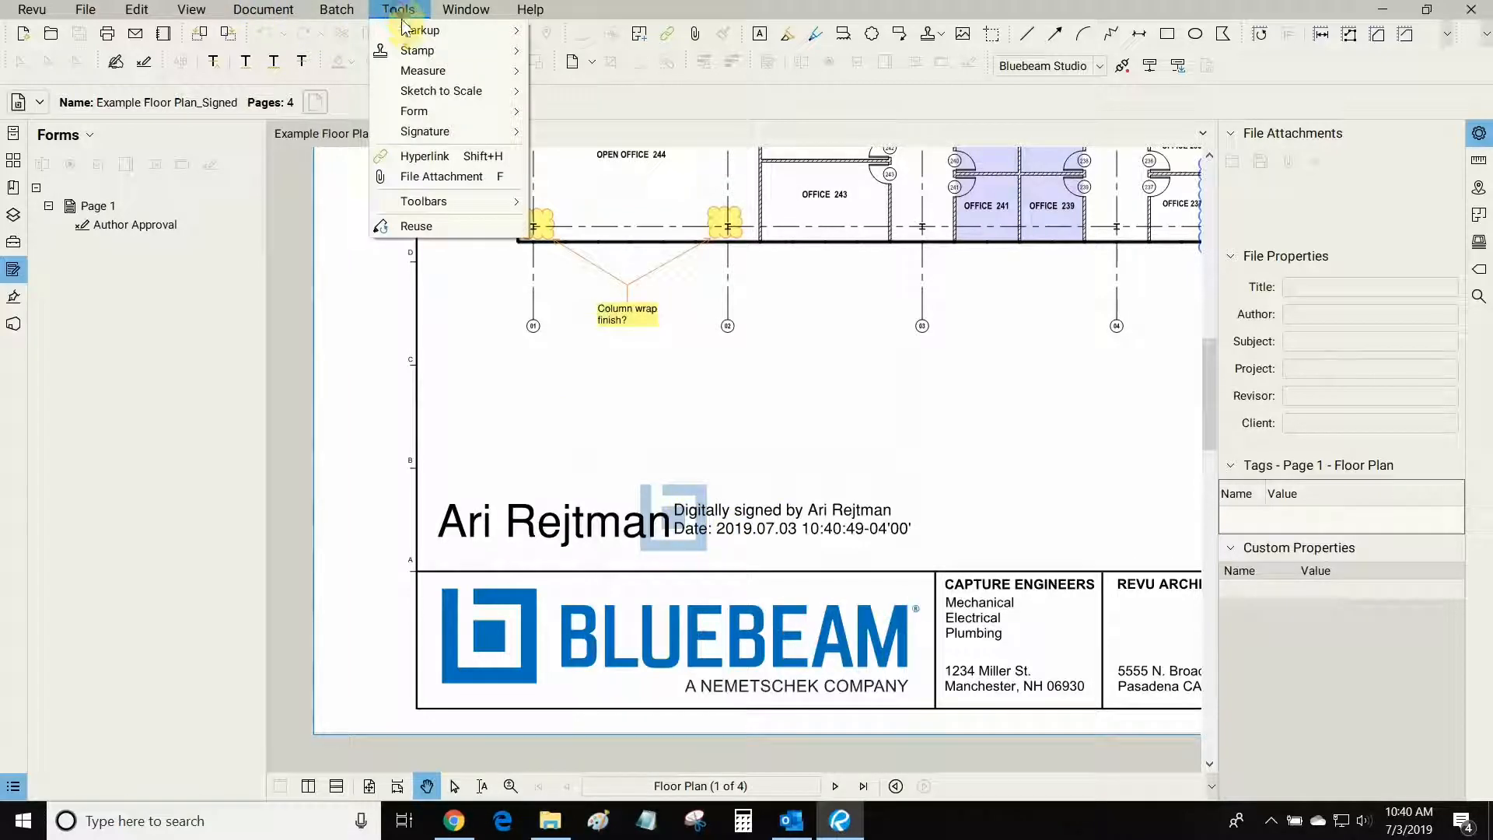
click(854, 484)
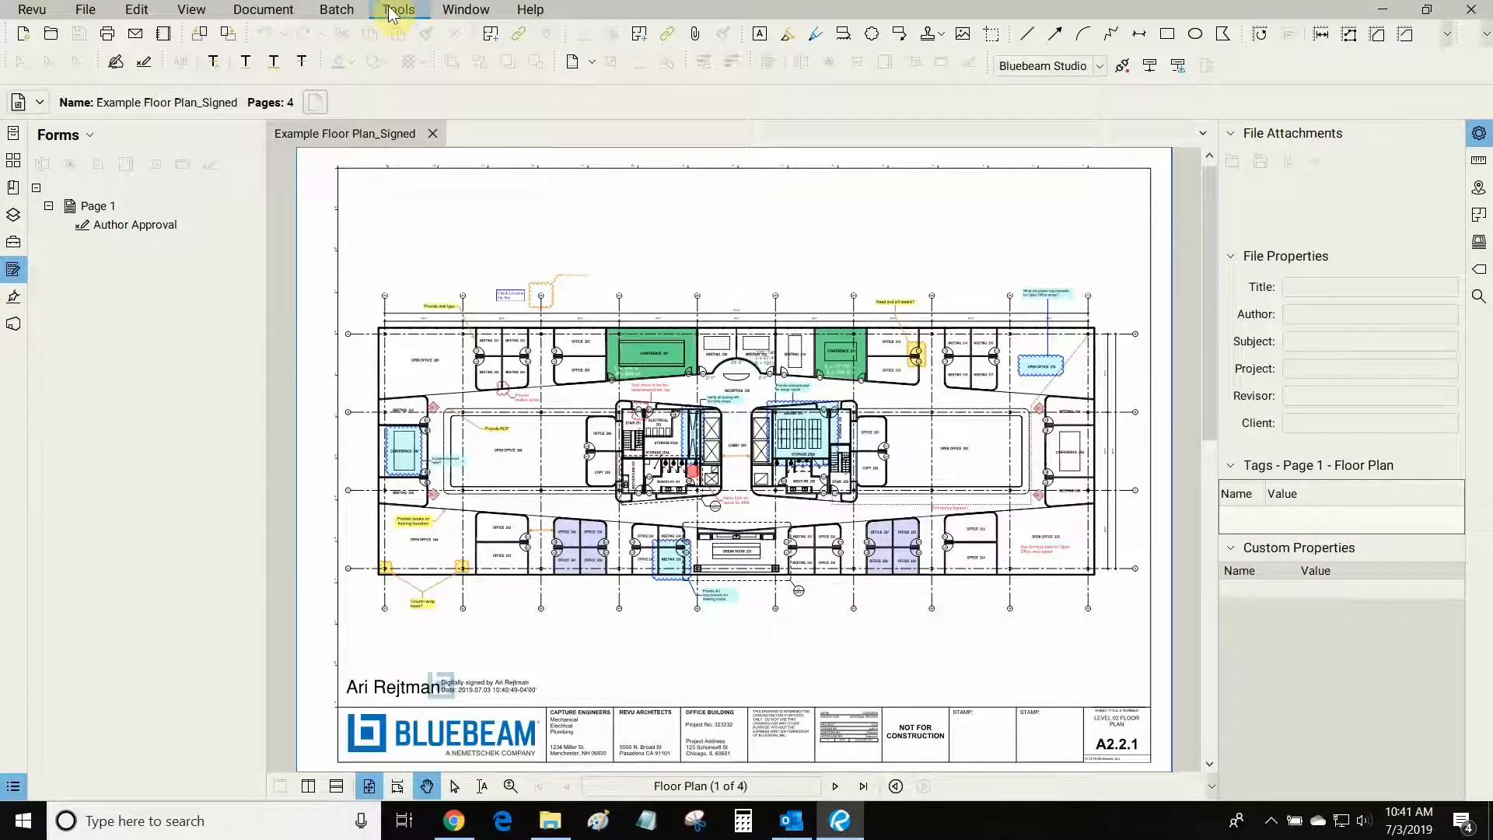
click(400, 9)
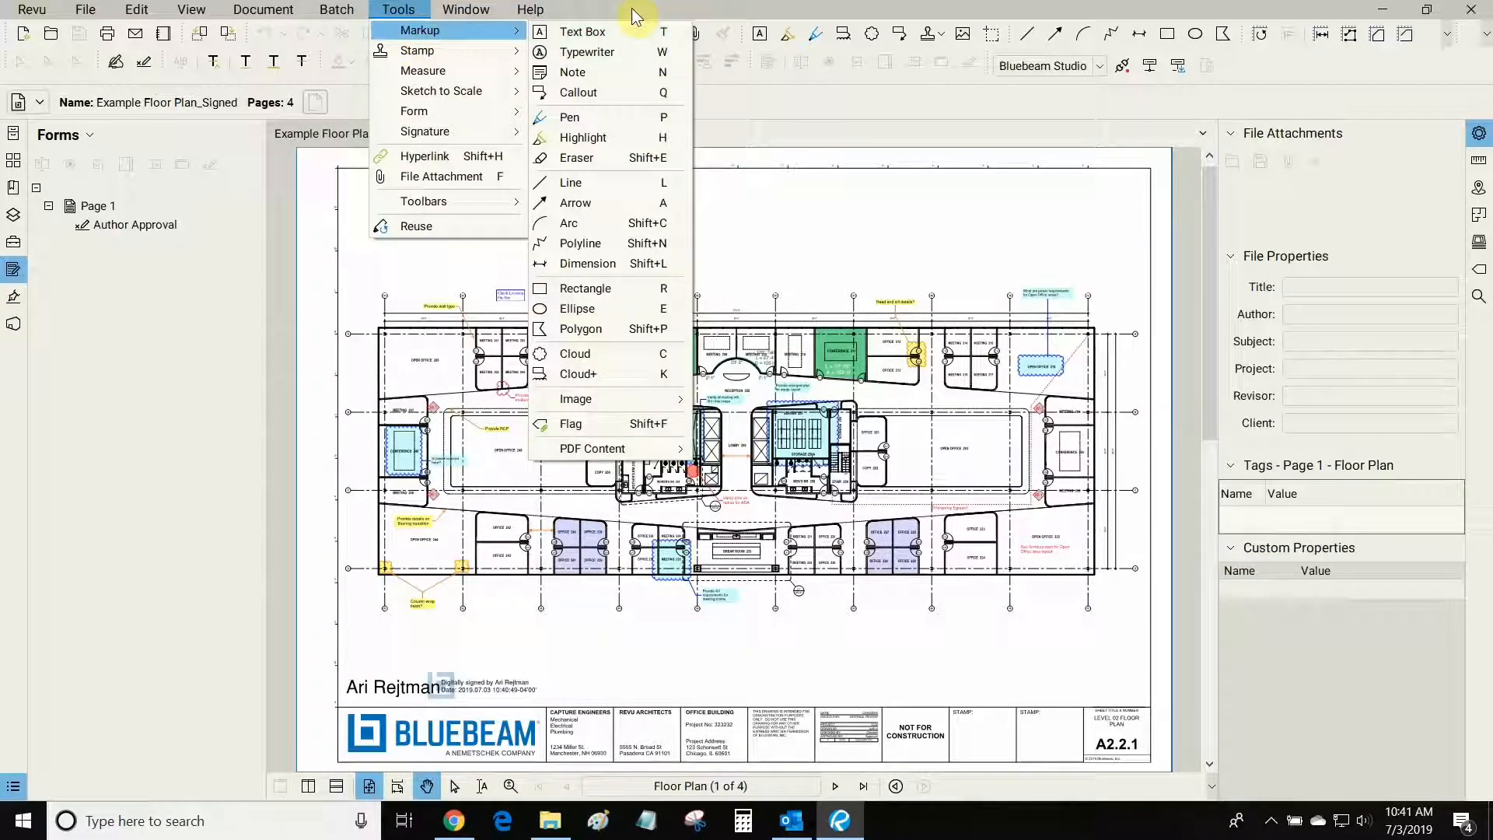
mouse_move(753, 11)
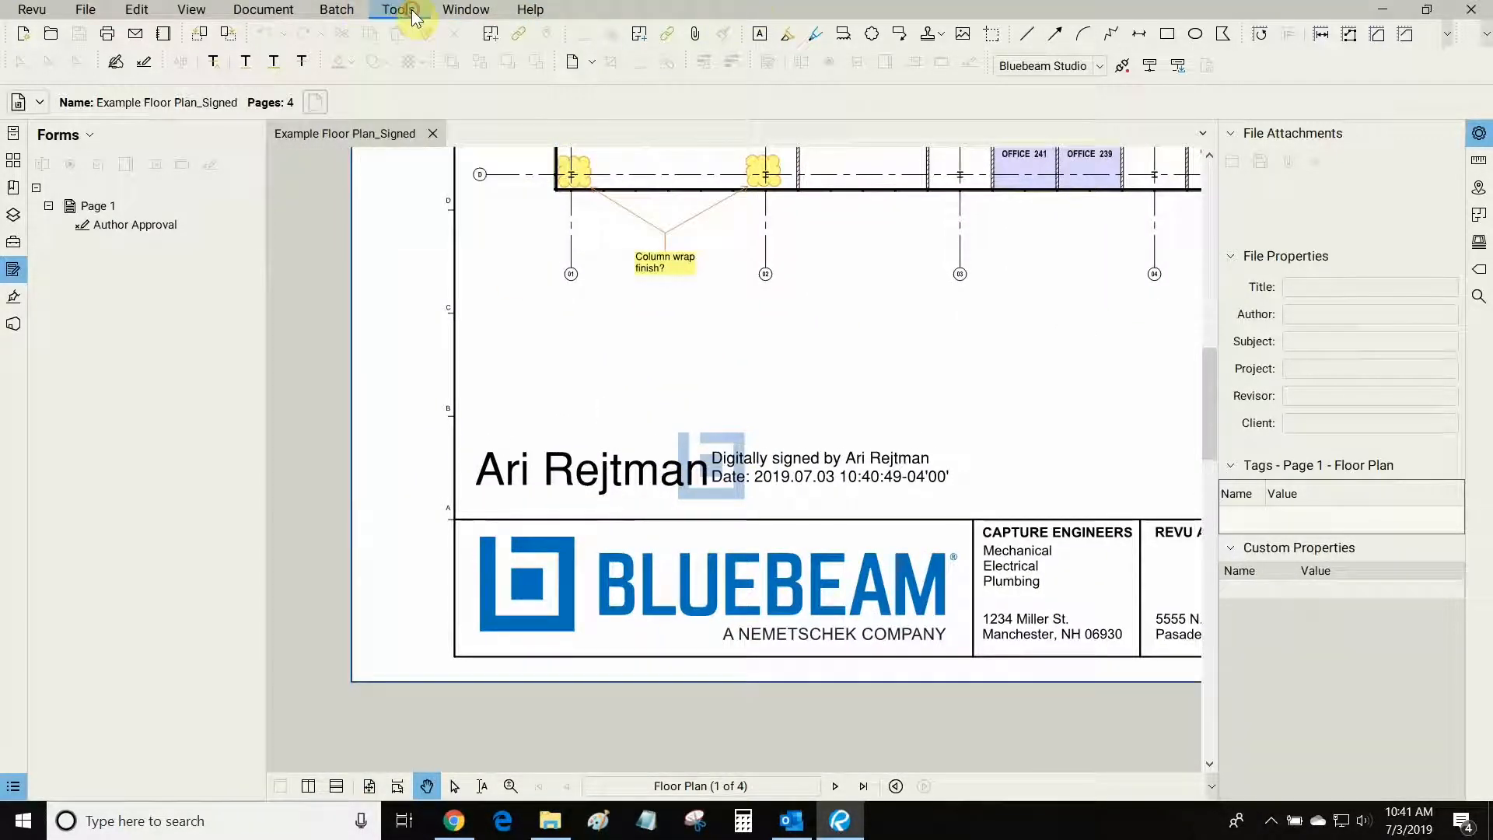
Choose the Seal.pdf stamp from Tools > Stamp to place beside the signature
click(397, 9)
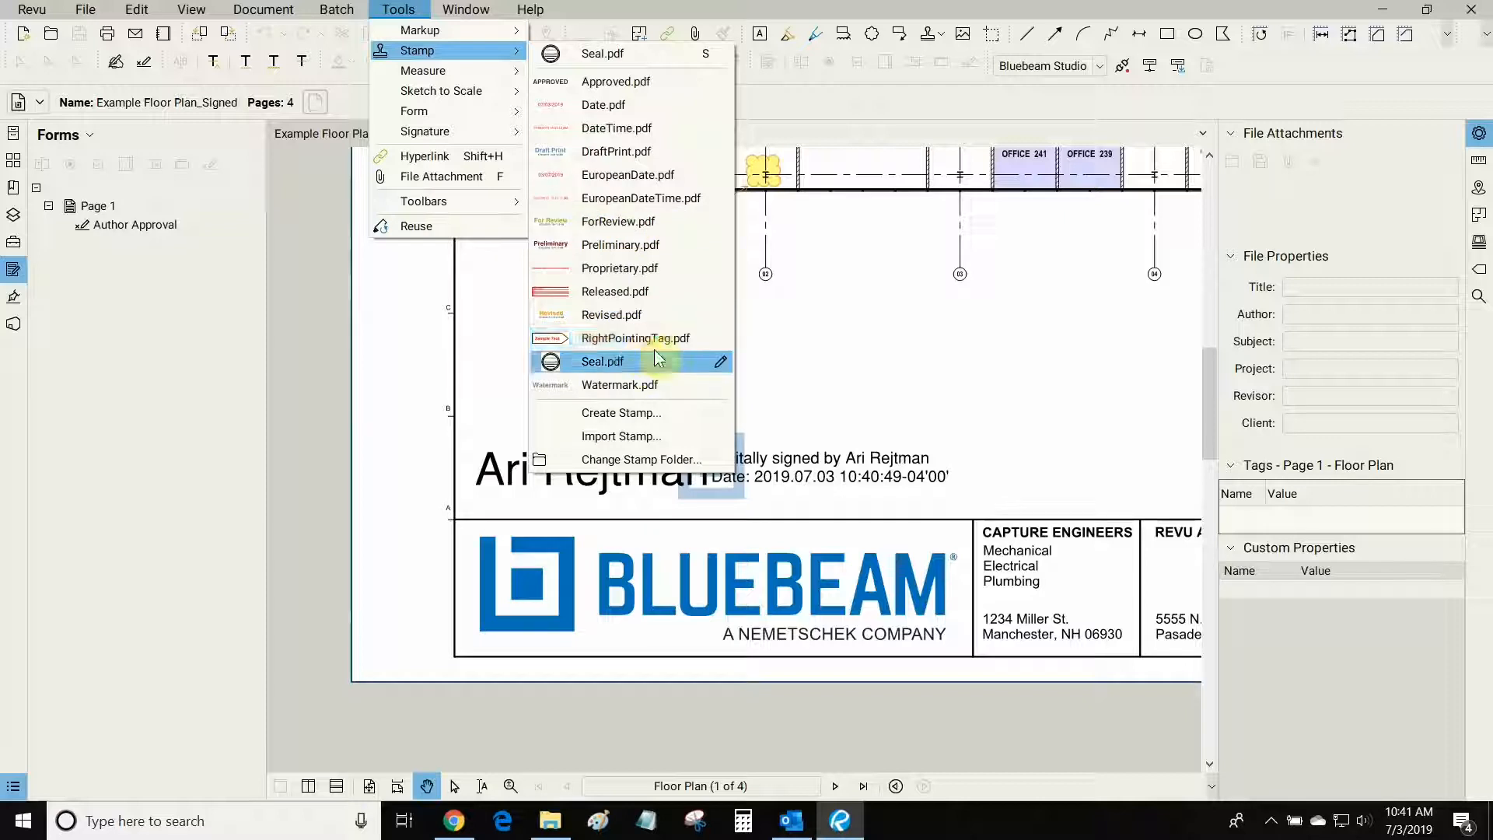
mouse_move(669, 421)
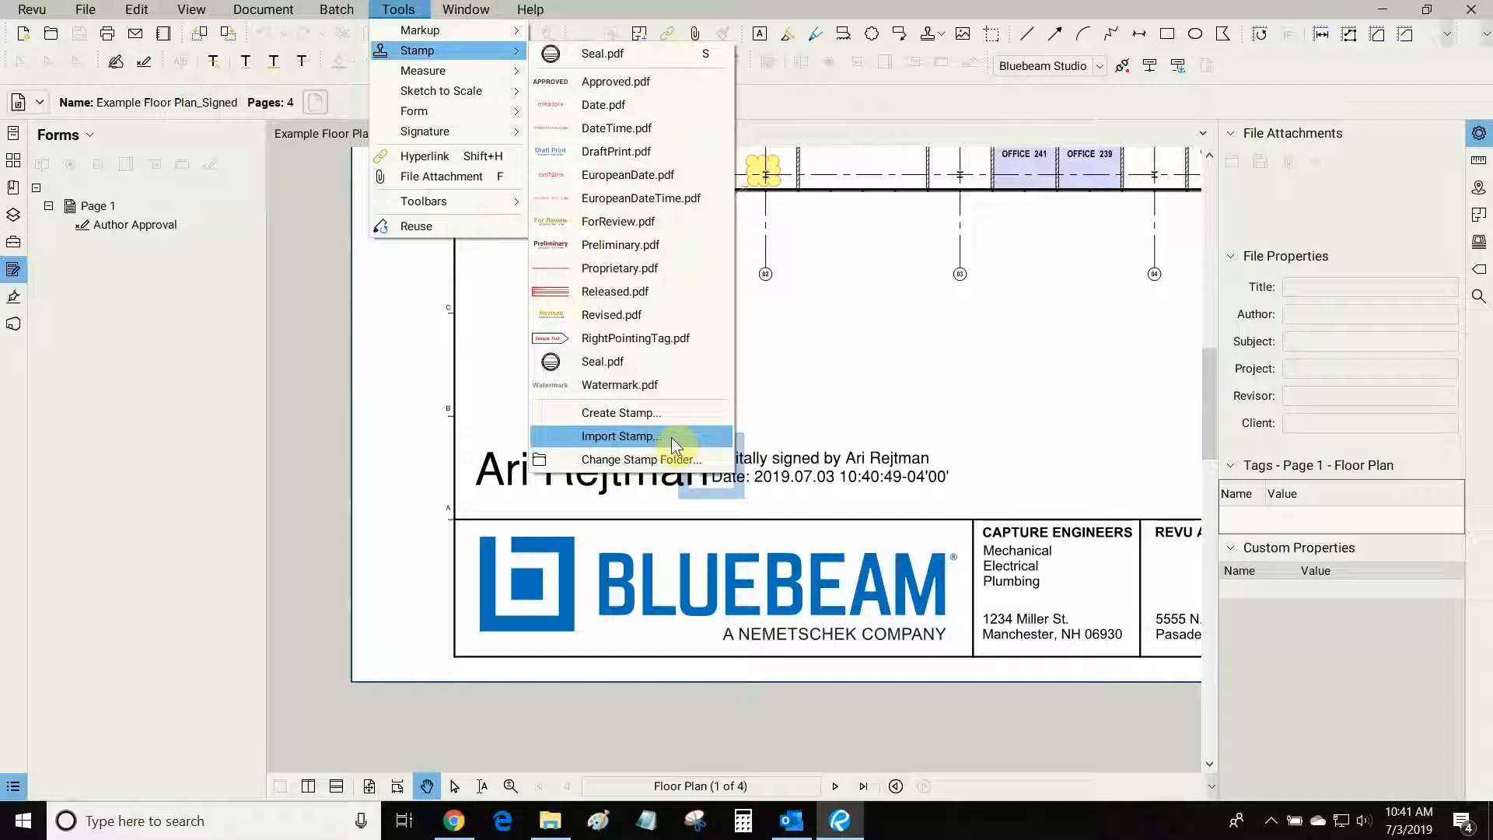
mouse_move(670, 448)
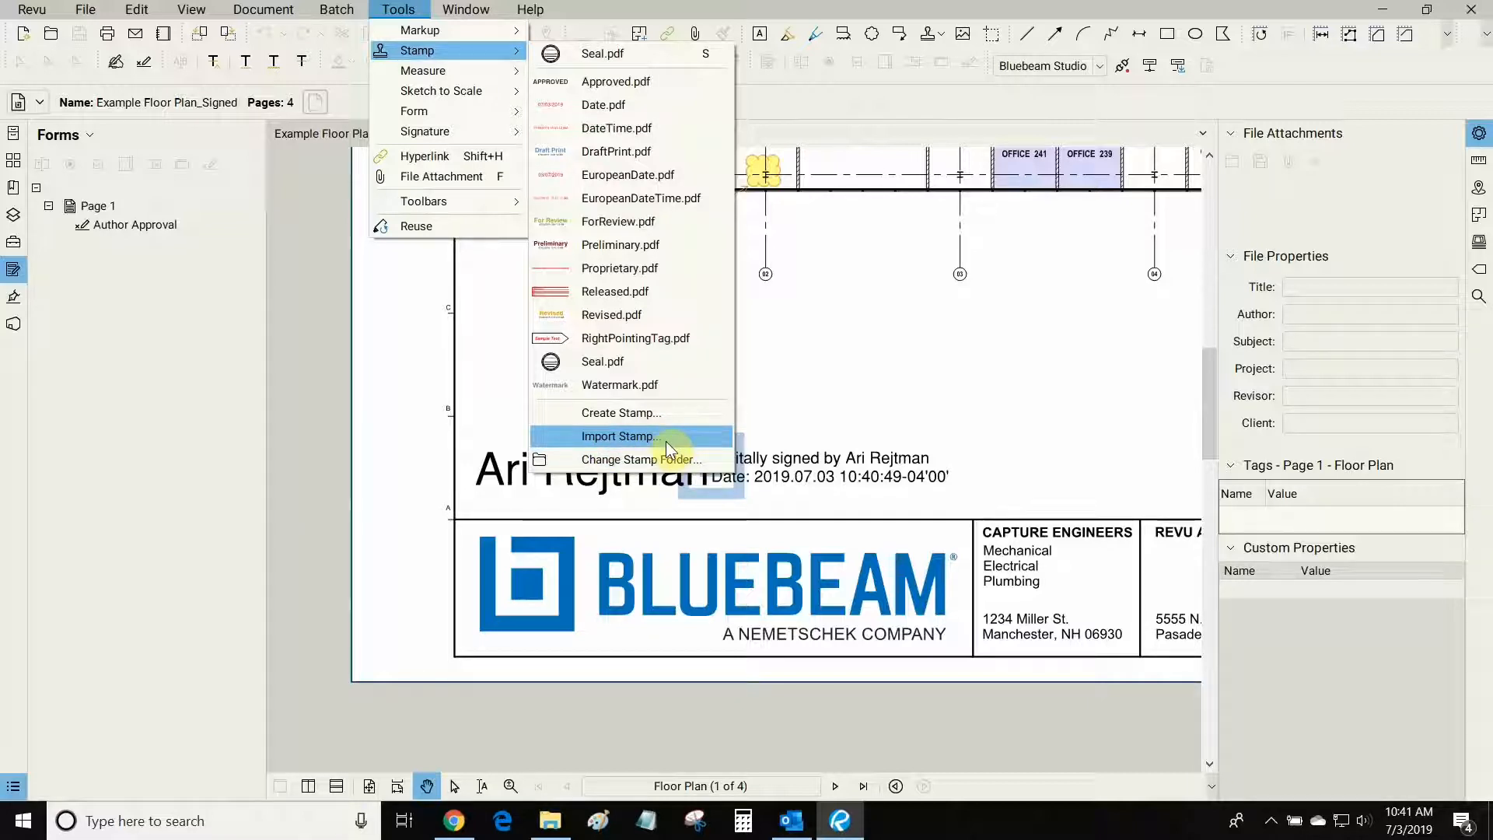
mouse_move(602, 53)
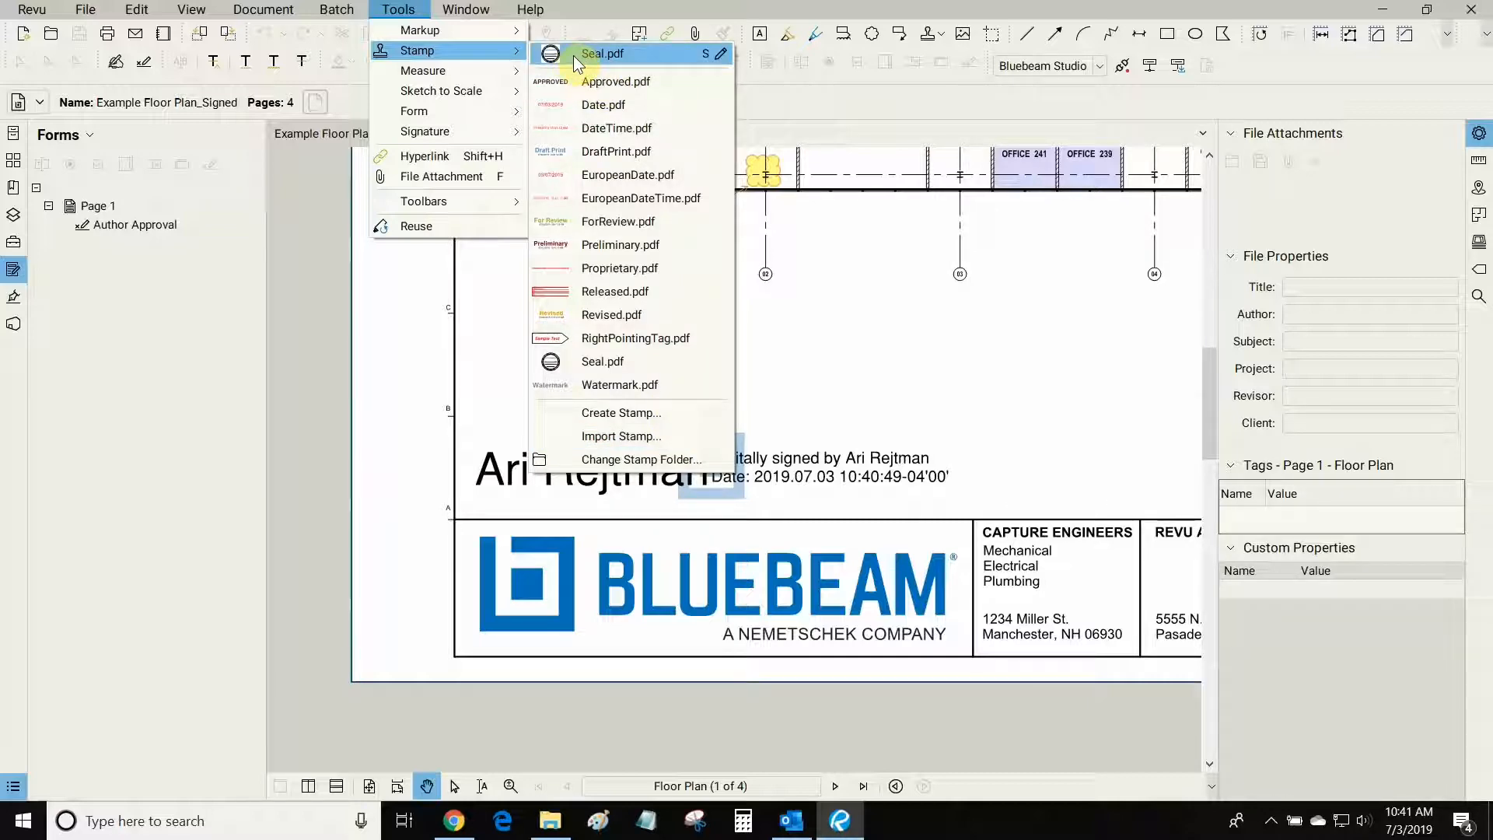
click(602, 53)
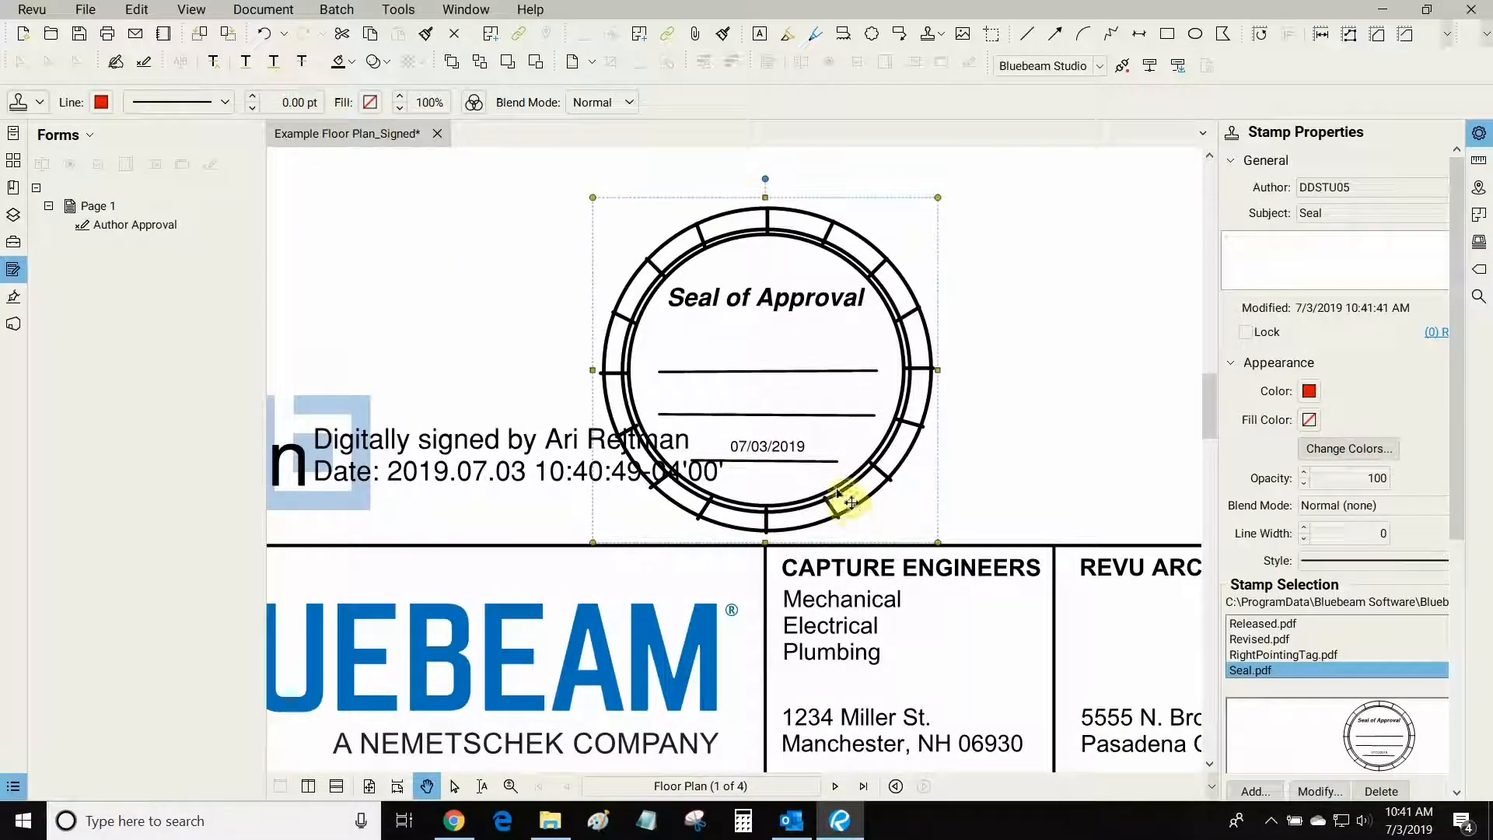
drag(853, 502, 896, 494)
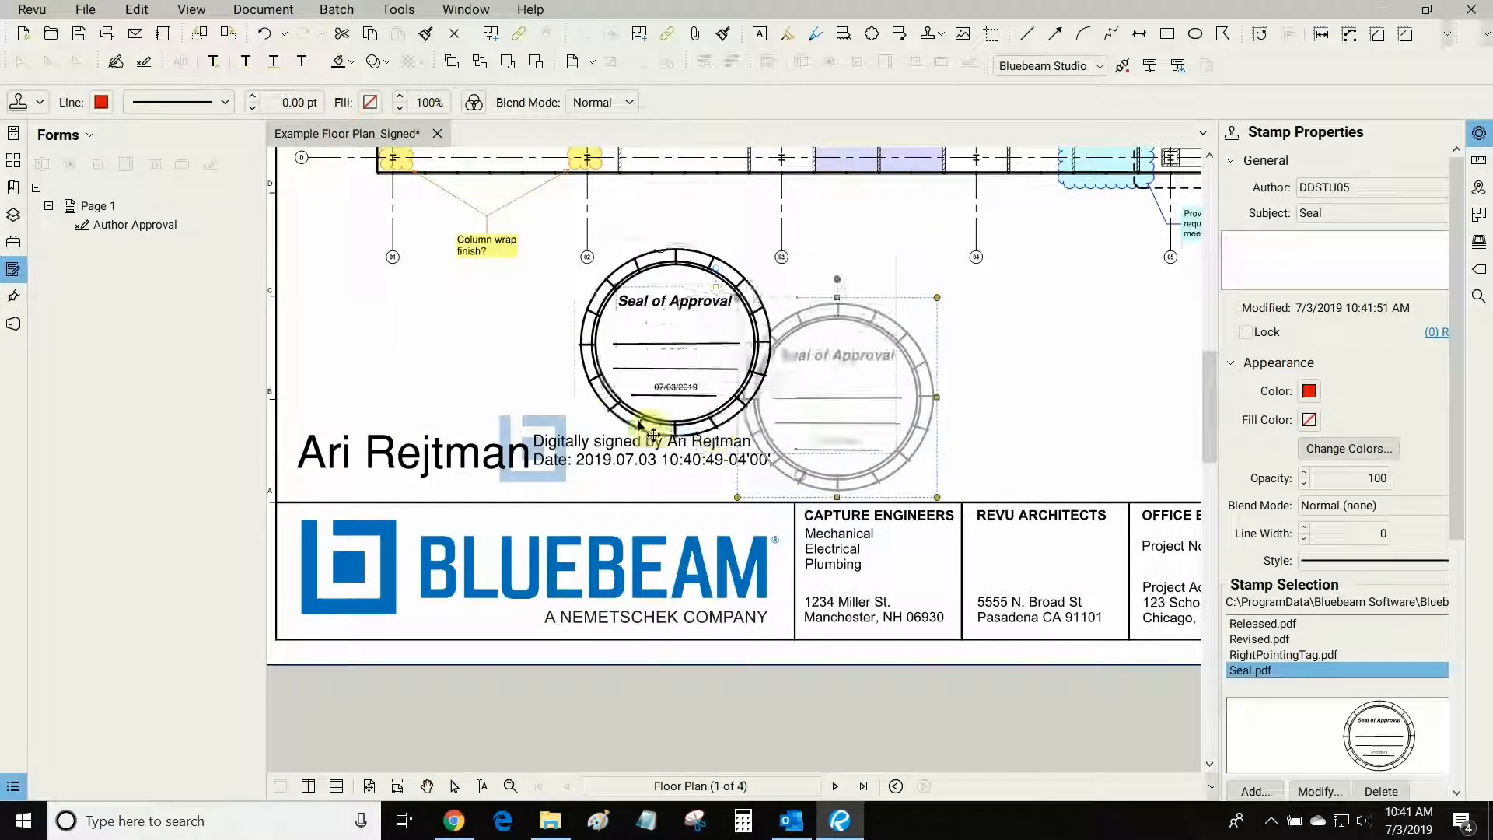
drag(674, 342, 531, 333)
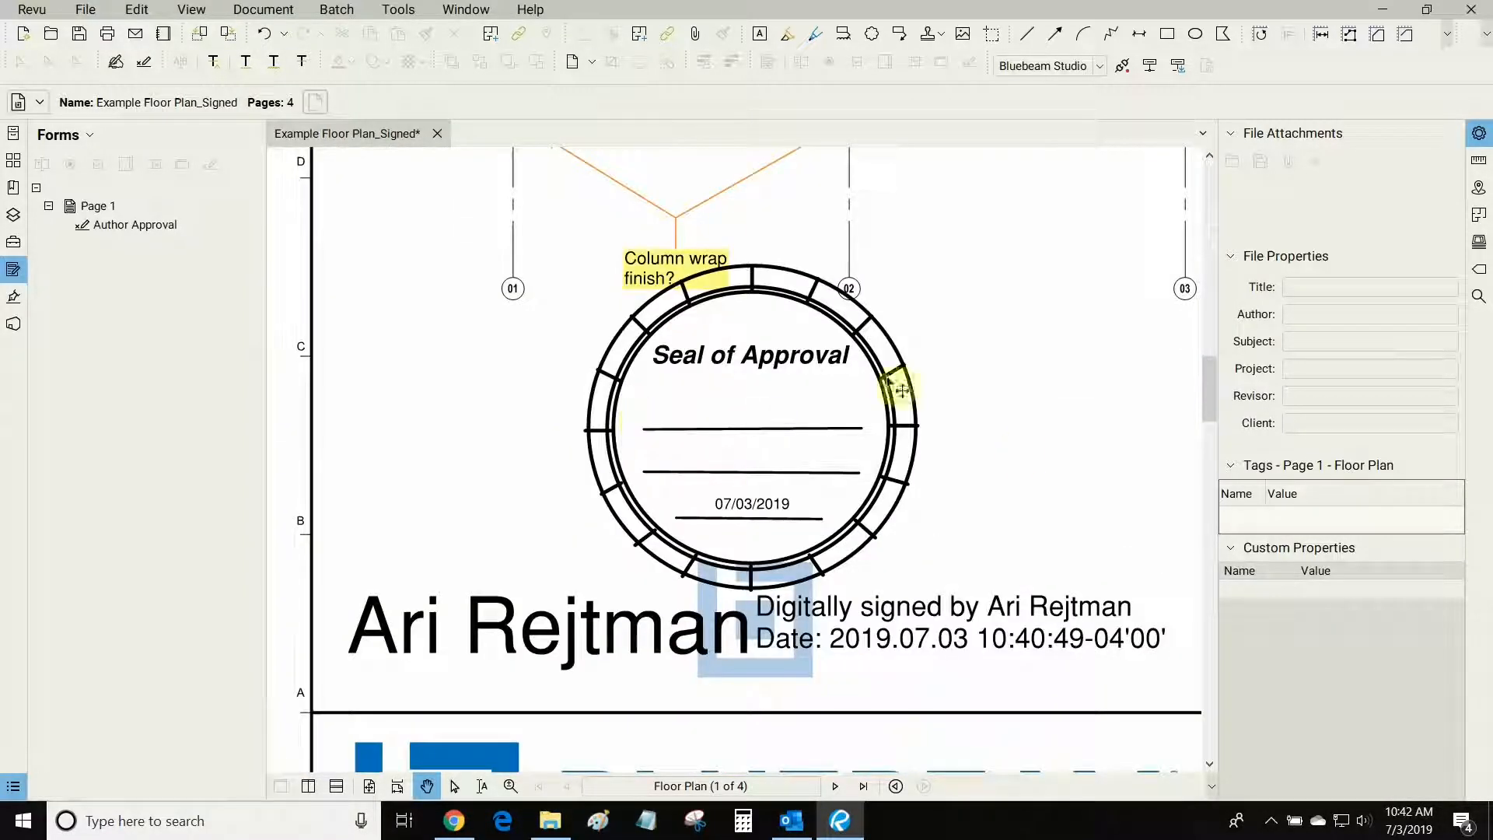
click(398, 10)
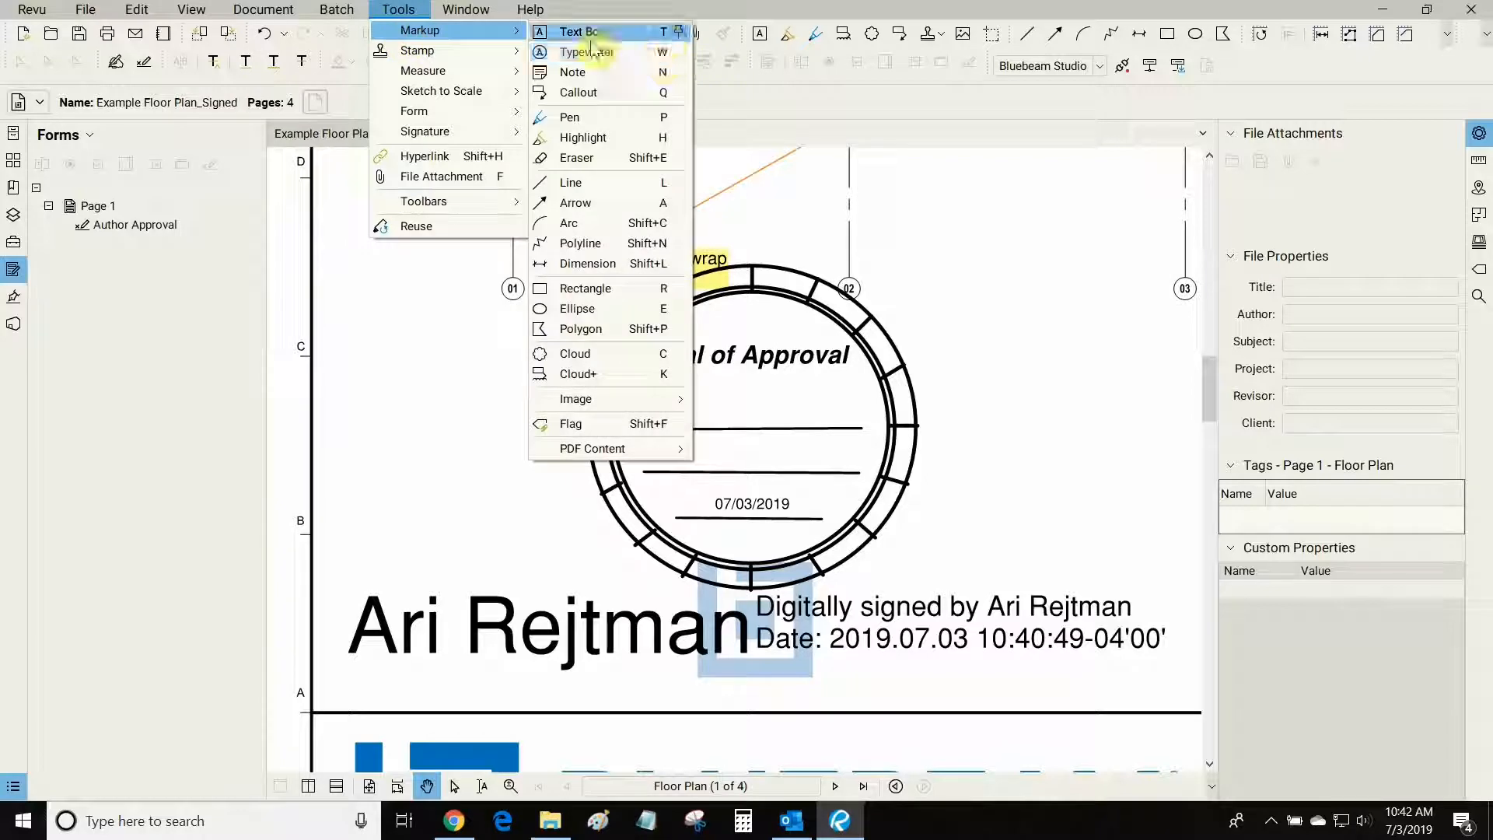
click(589, 52)
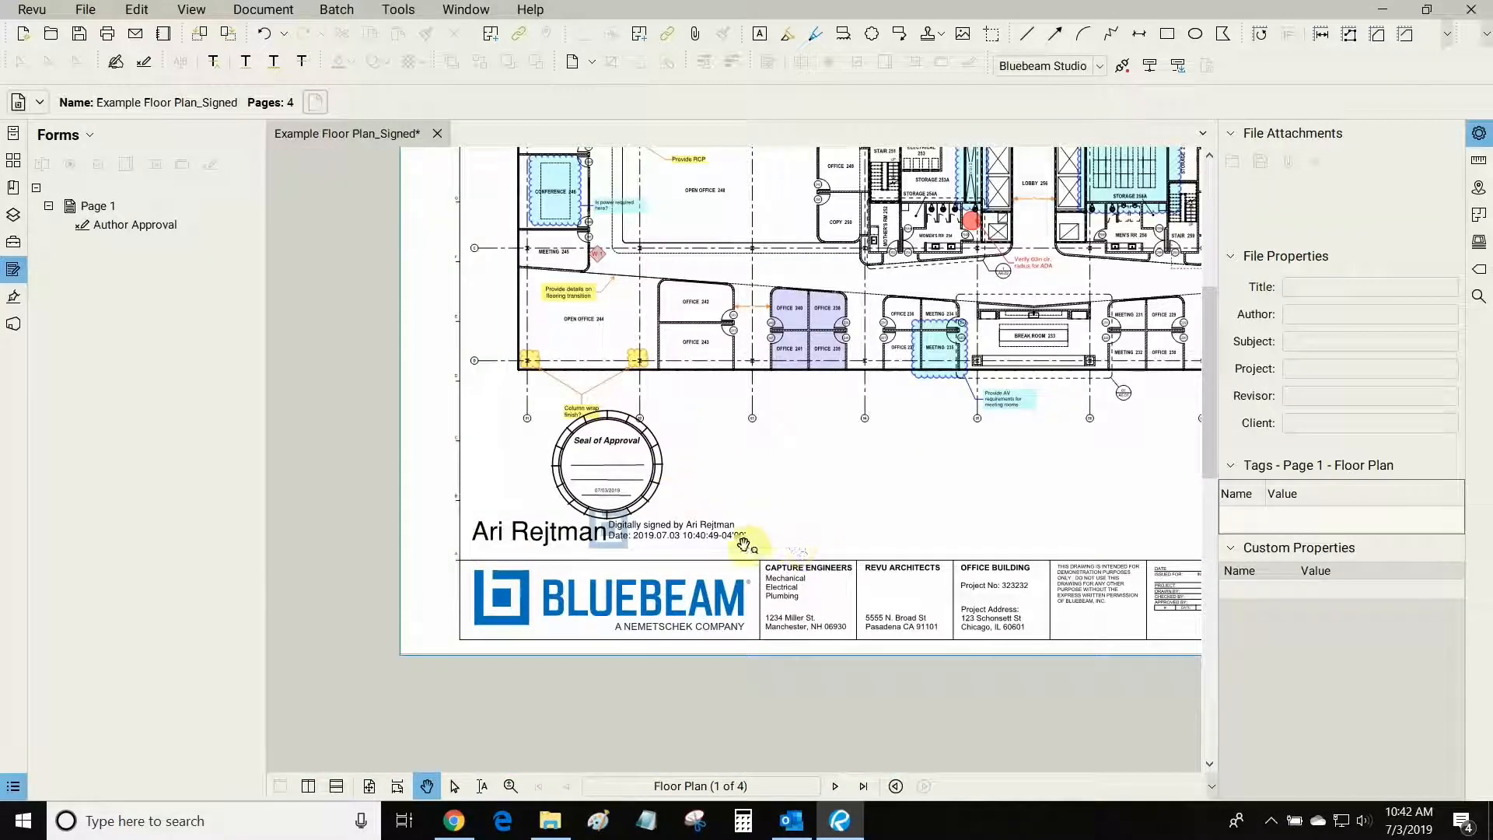
Bring up Tools > Signature to reach Sign Document and Validate Signatures
click(398, 10)
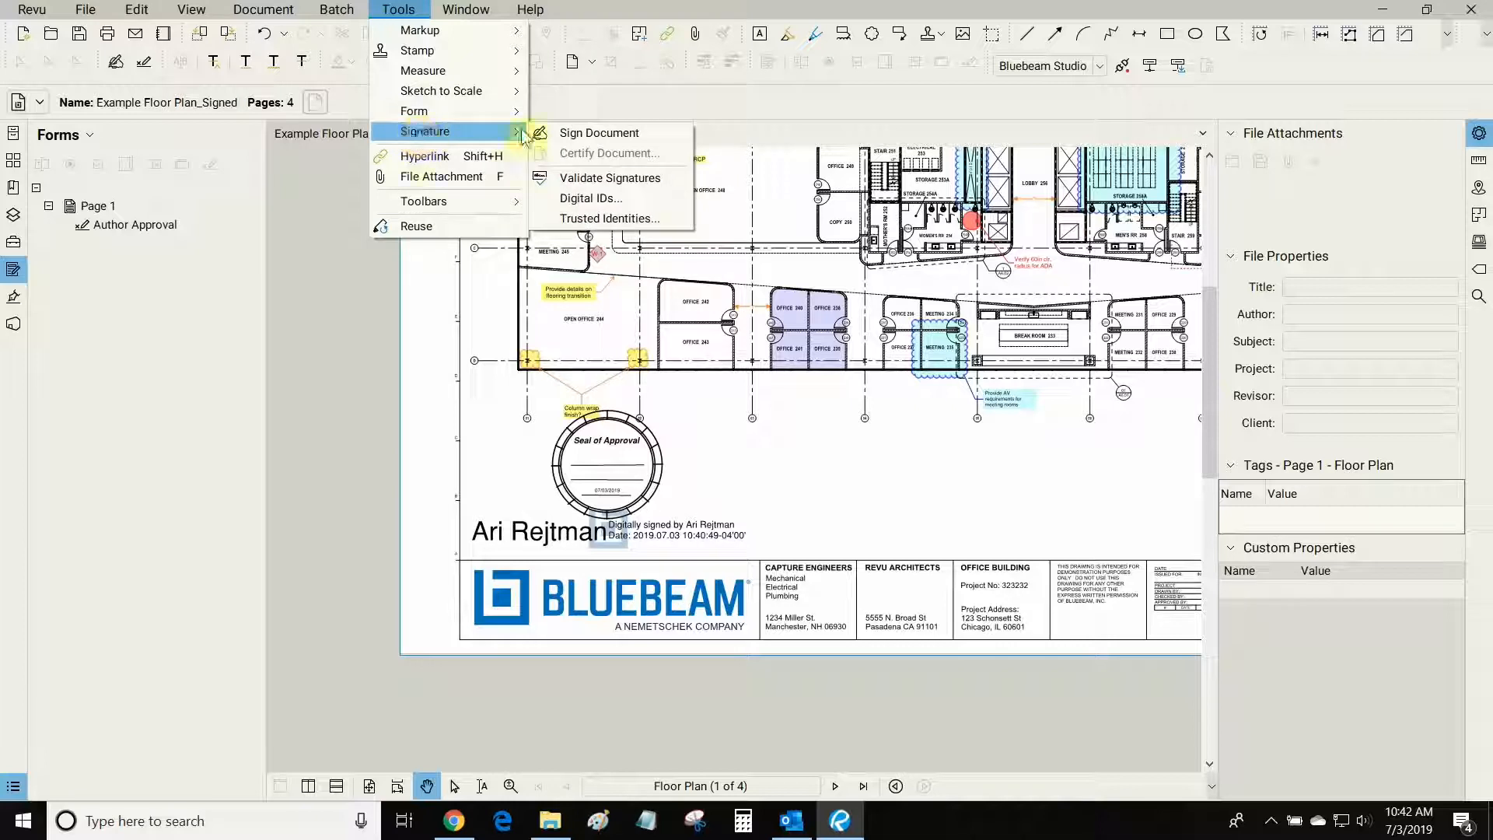
mouse_move(596, 162)
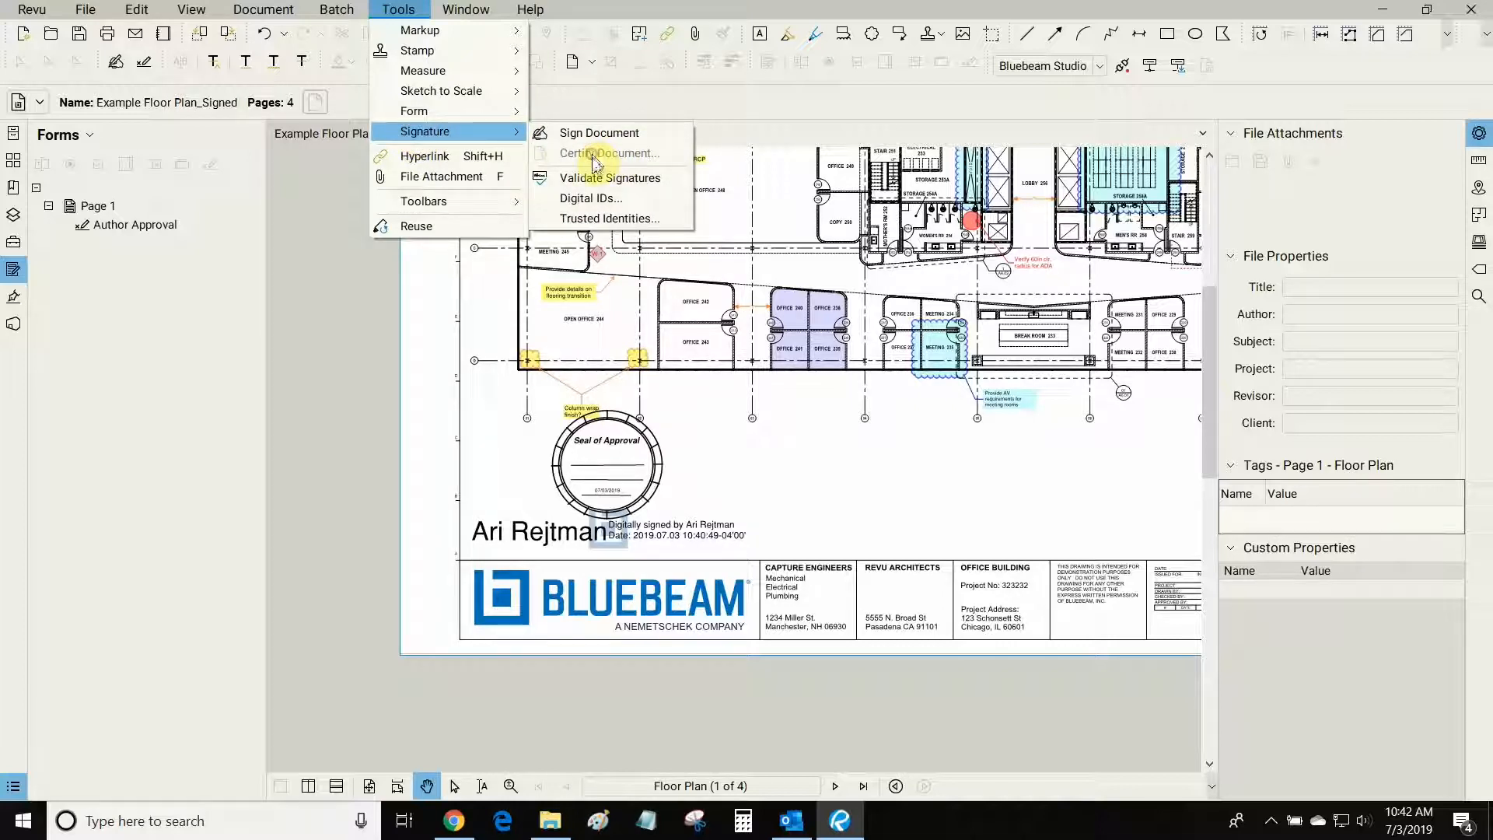
mouse_move(610, 177)
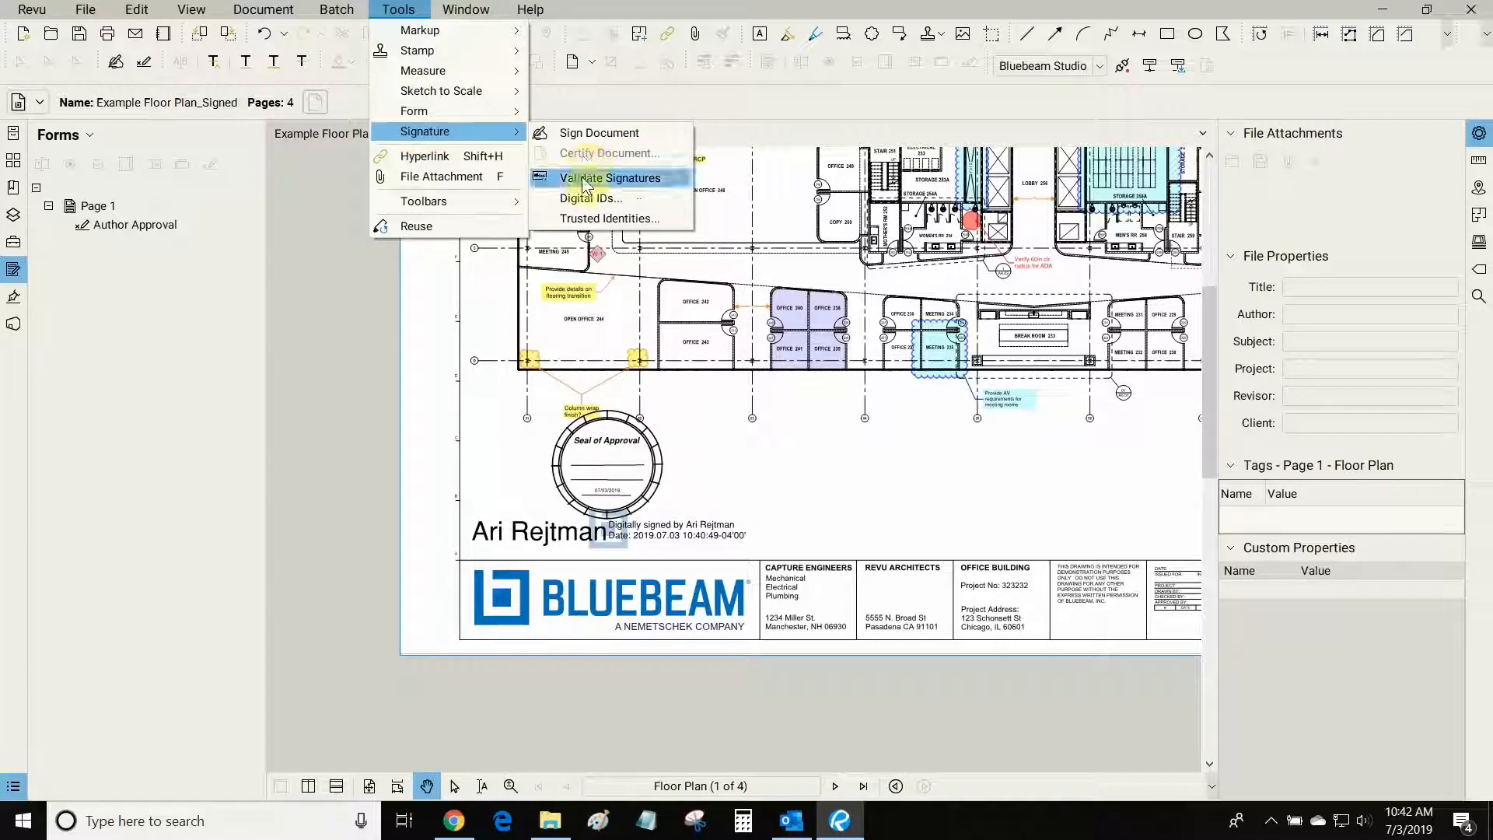